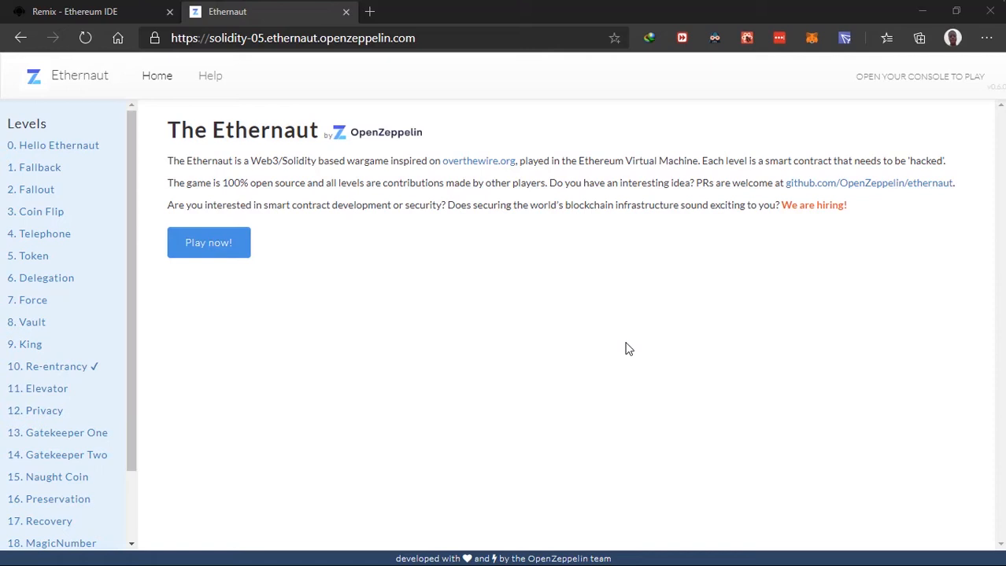
{"action": "mouse_move", "coordinate": [390, 9]}
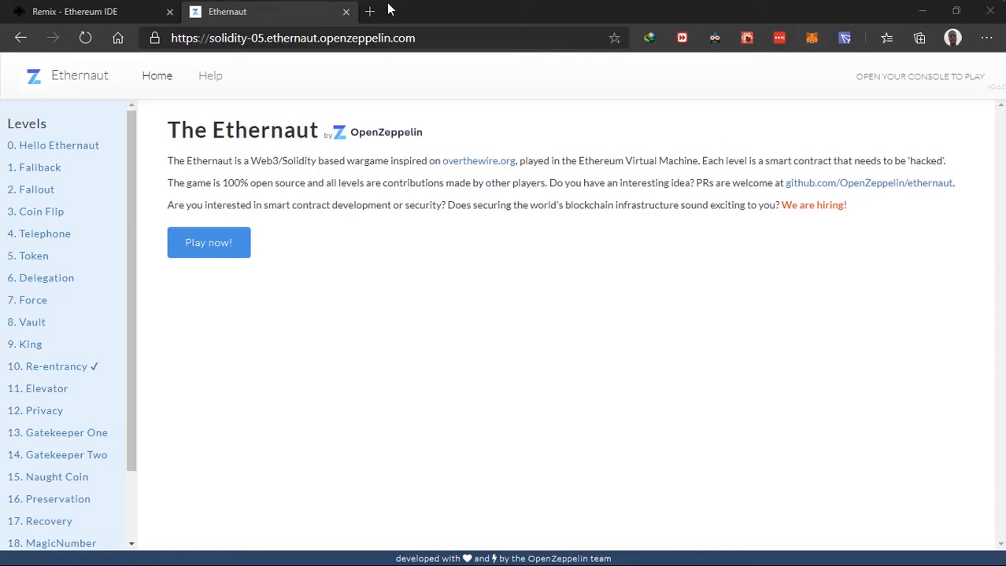
Step: Go to ethernaut.openzeppelin.com and read the introduction of level 0 Hello Ethernaut
{"action": "double_click", "coordinate": [253, 38]}
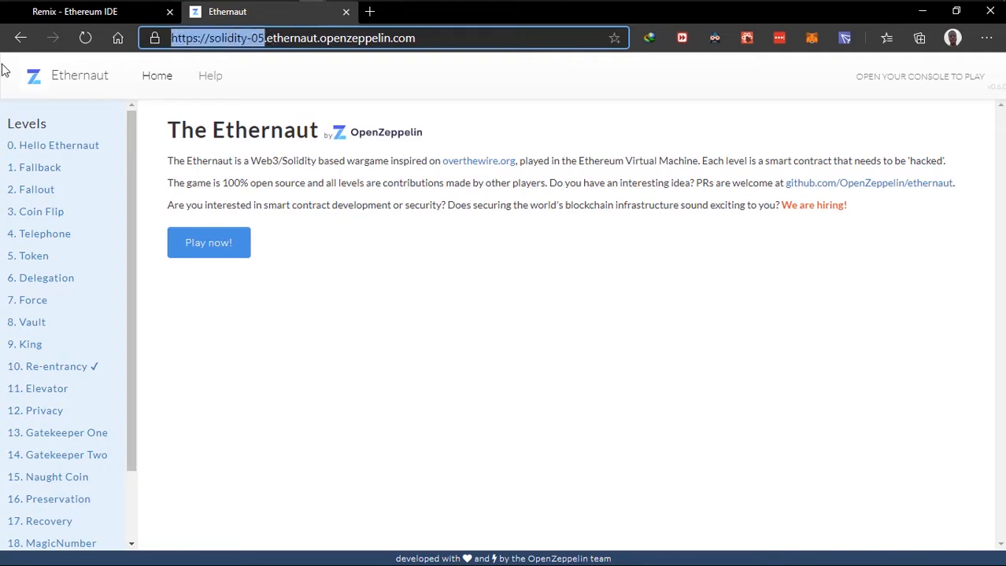
{"action": "type", "text": "ethernaut.openzeppelin.com"}
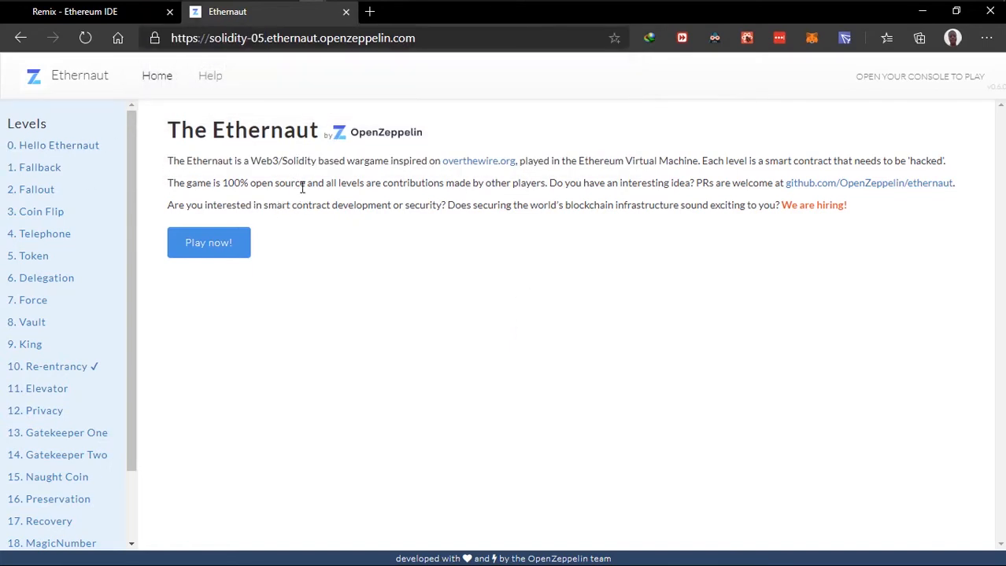
{"action": "mouse_move", "coordinate": [483, 172]}
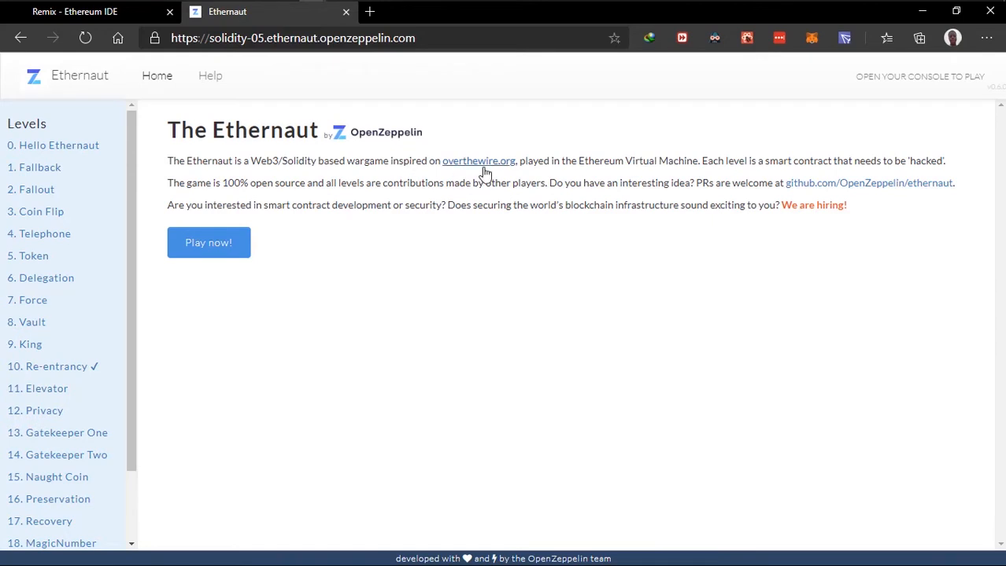
{"action": "mouse_move", "coordinate": [692, 165]}
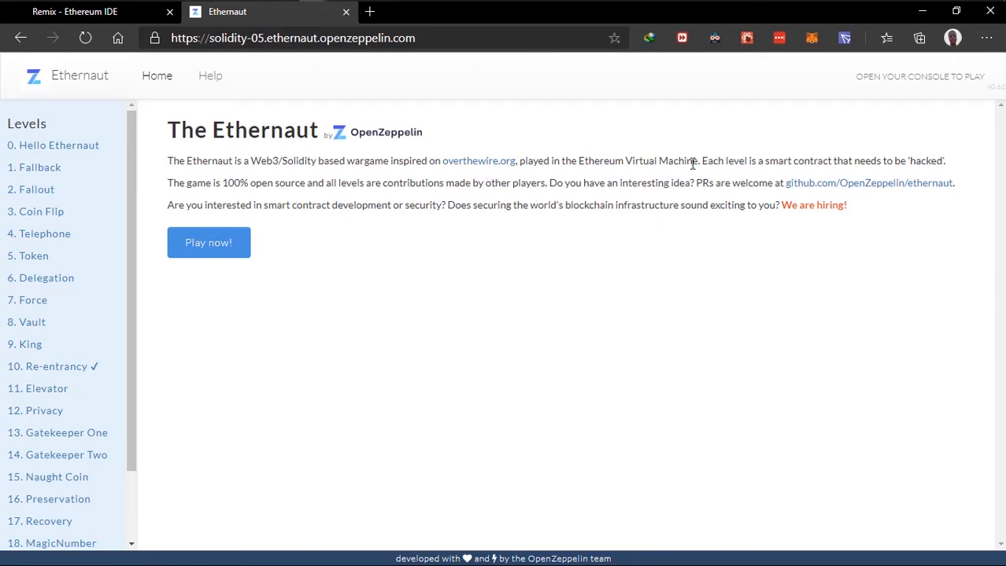
{"action": "mouse_move", "coordinate": [900, 165]}
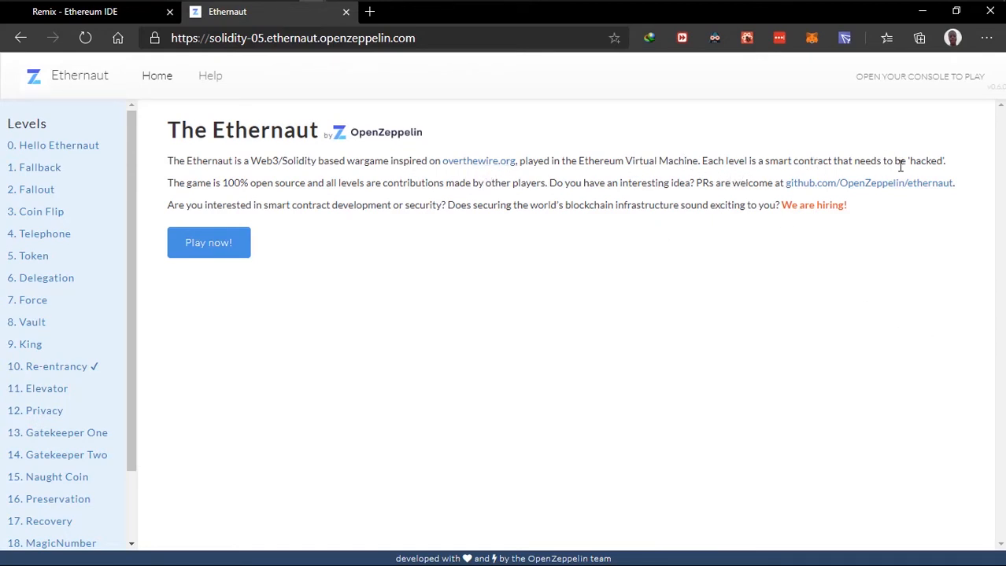
{"action": "double_click", "coordinate": [919, 160]}
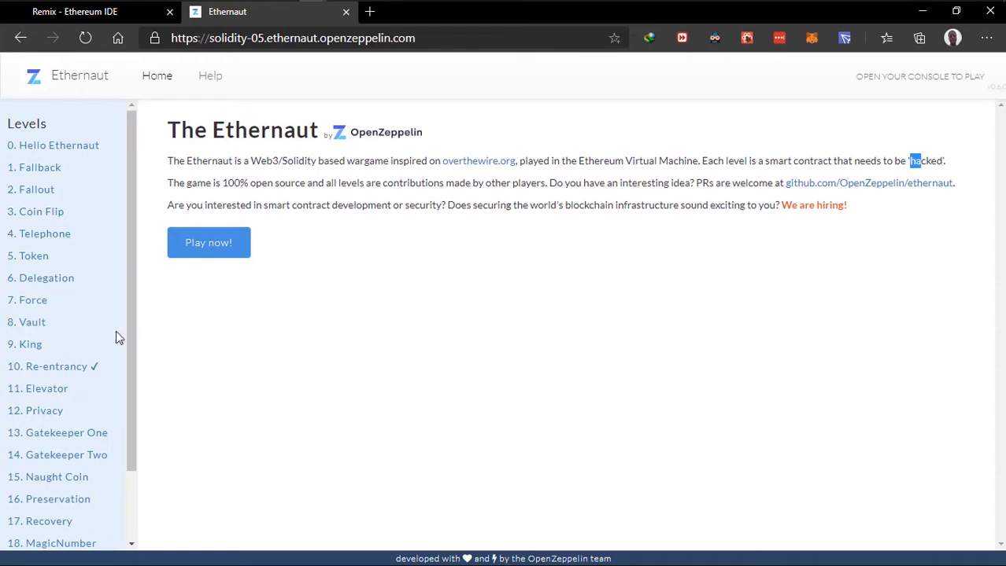
{"action": "mouse_move", "coordinate": [60, 400]}
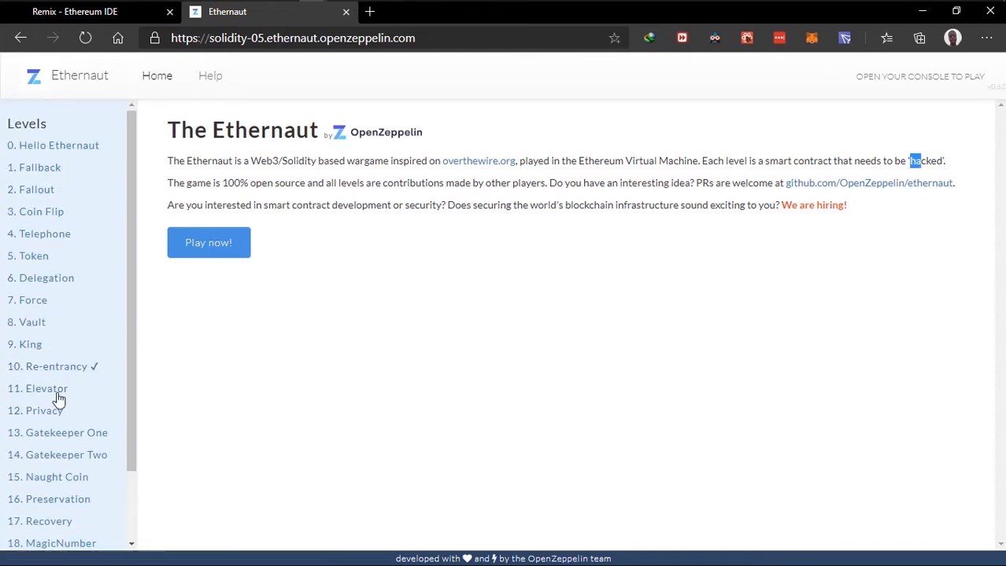
{"action": "mouse_move", "coordinate": [156, 224]}
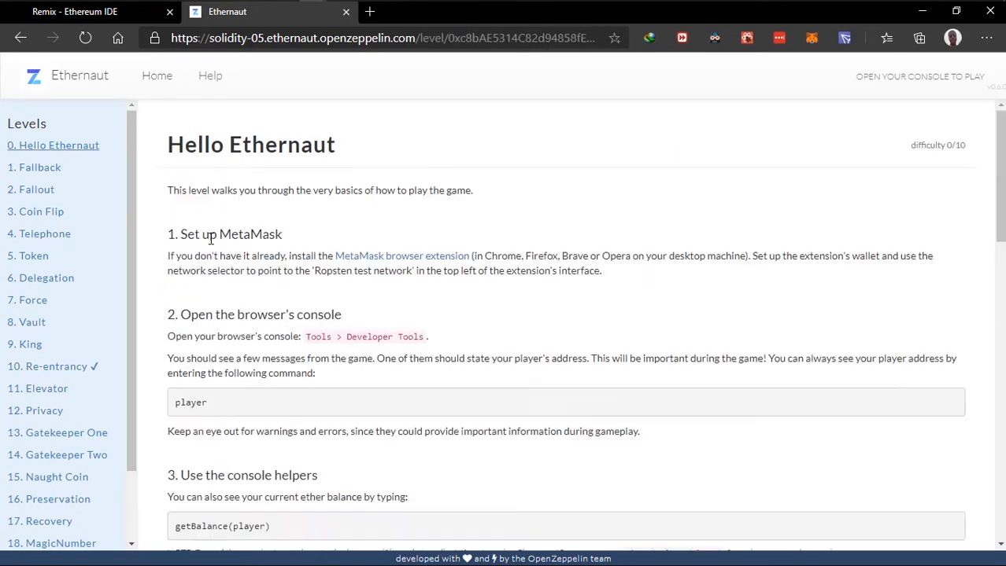
{"action": "mouse_move", "coordinate": [631, 308]}
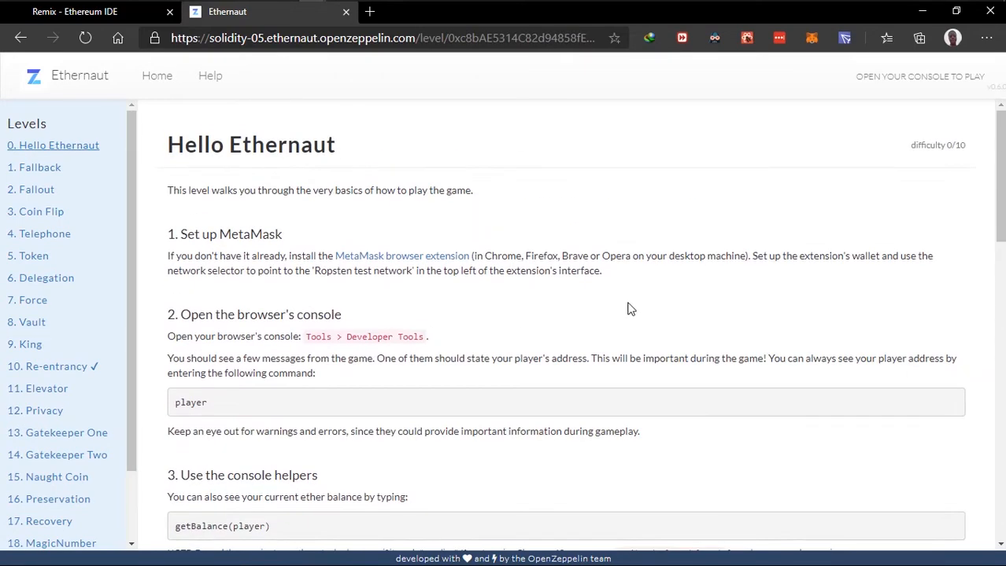
{"action": "mouse_move", "coordinate": [526, 274]}
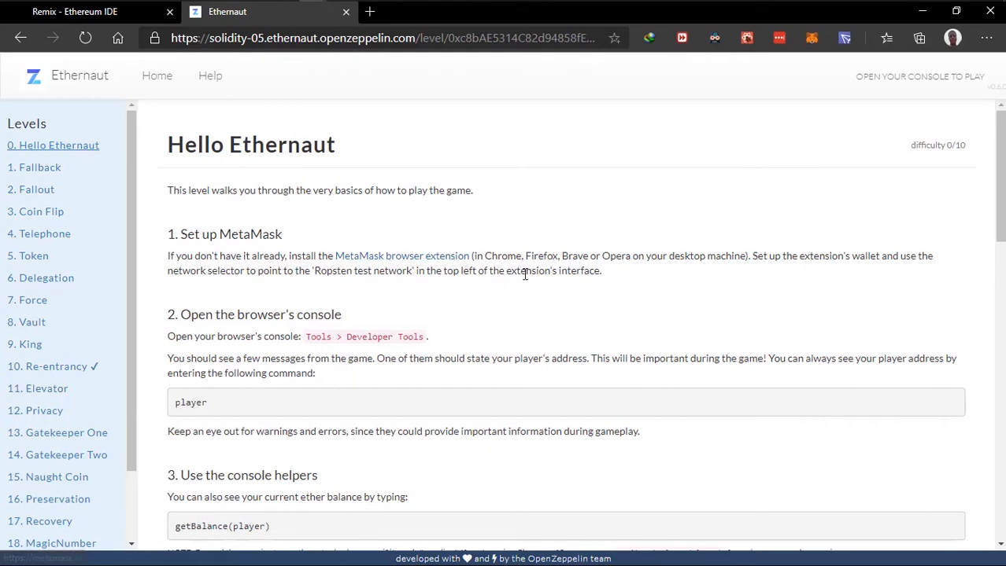
{"action": "scroll", "scroll_direction": "down", "scroll_amount": 3}
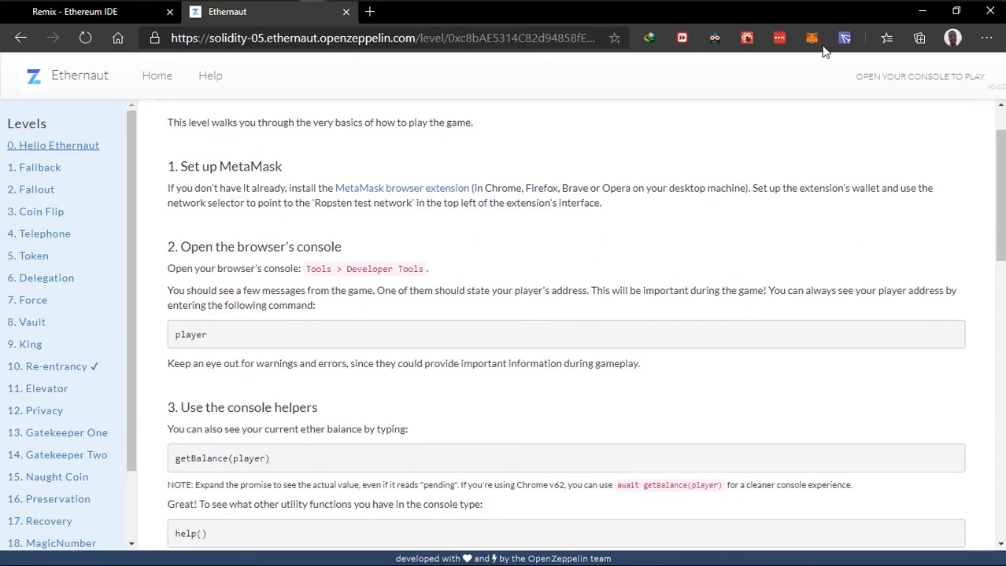
Step: Switch the MetaMask wallet from the main network to the Ropsten Test Network
{"action": "left_click", "coordinate": [812, 38]}
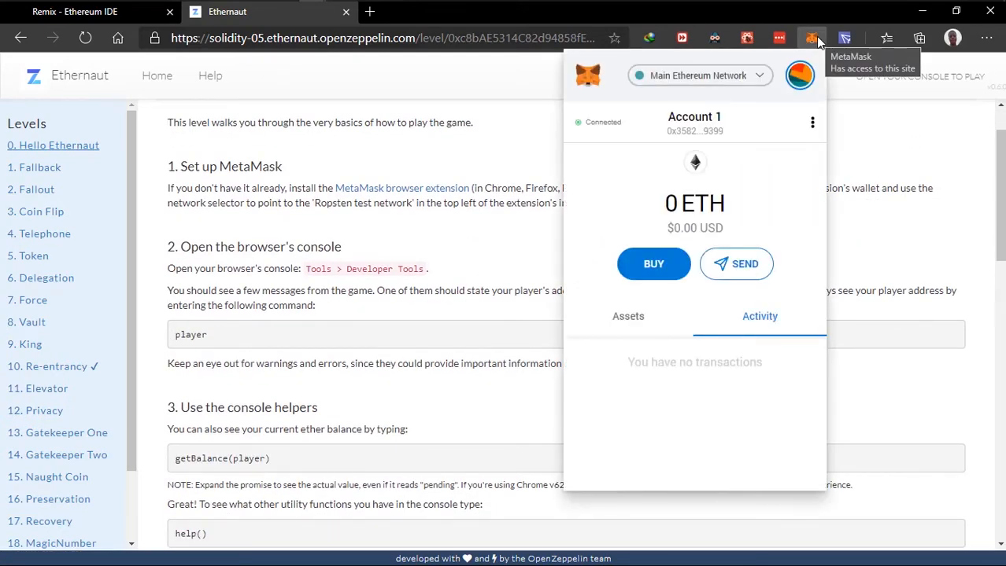
{"action": "left_click", "coordinate": [700, 75]}
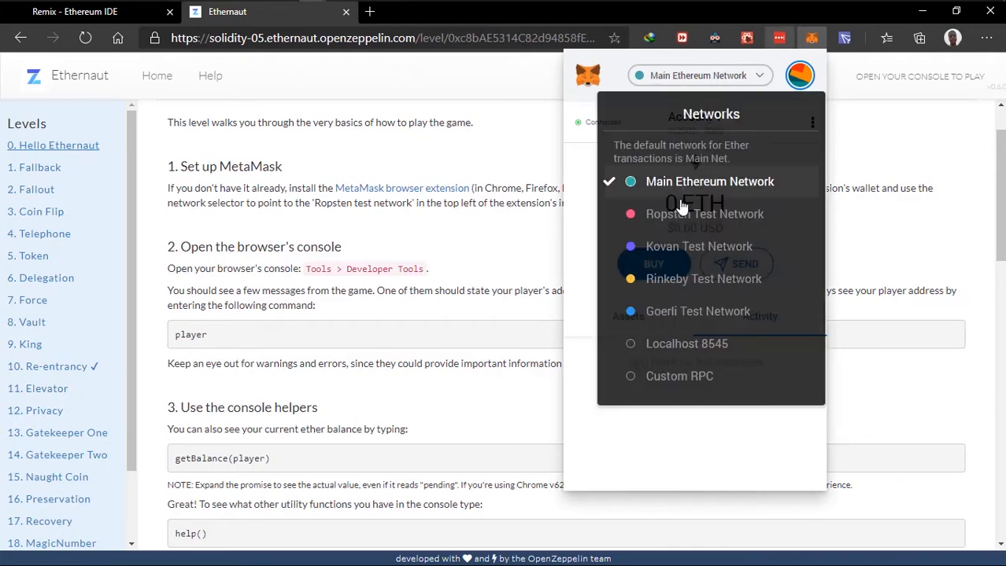
{"action": "mouse_move", "coordinate": [706, 223]}
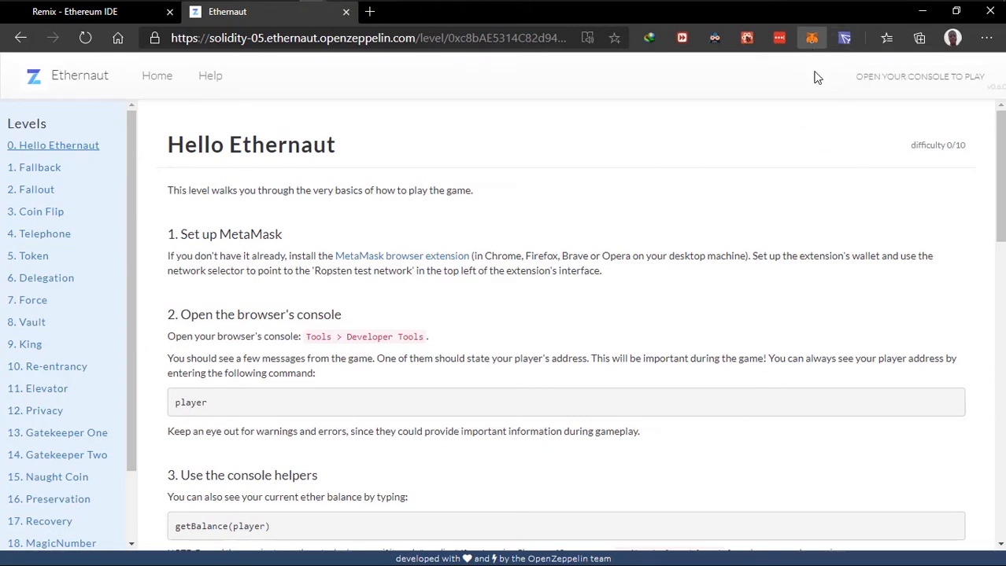
{"action": "left_click", "coordinate": [804, 38]}
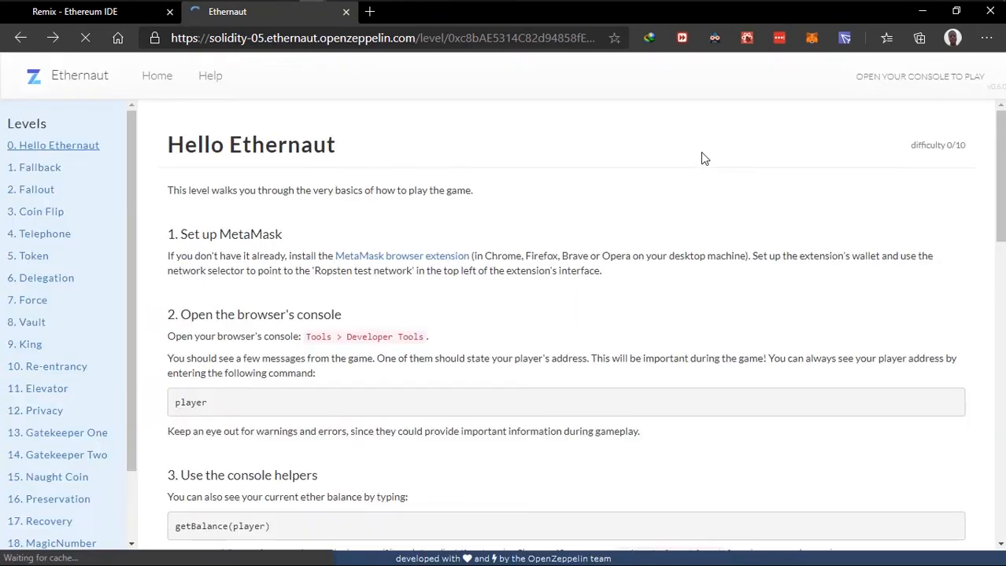
Step: Query the player's ether balance in the DevTools console with await getBalance(player), about 4.0855 ether
{"action": "scroll", "scroll_direction": "down", "scroll_amount": 3}
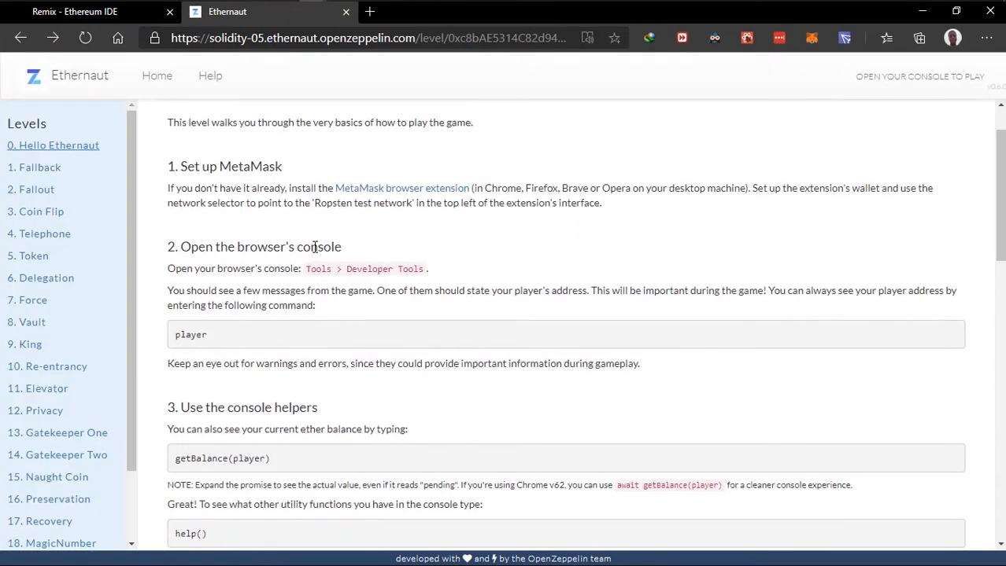
{"action": "mouse_move", "coordinate": [336, 267]}
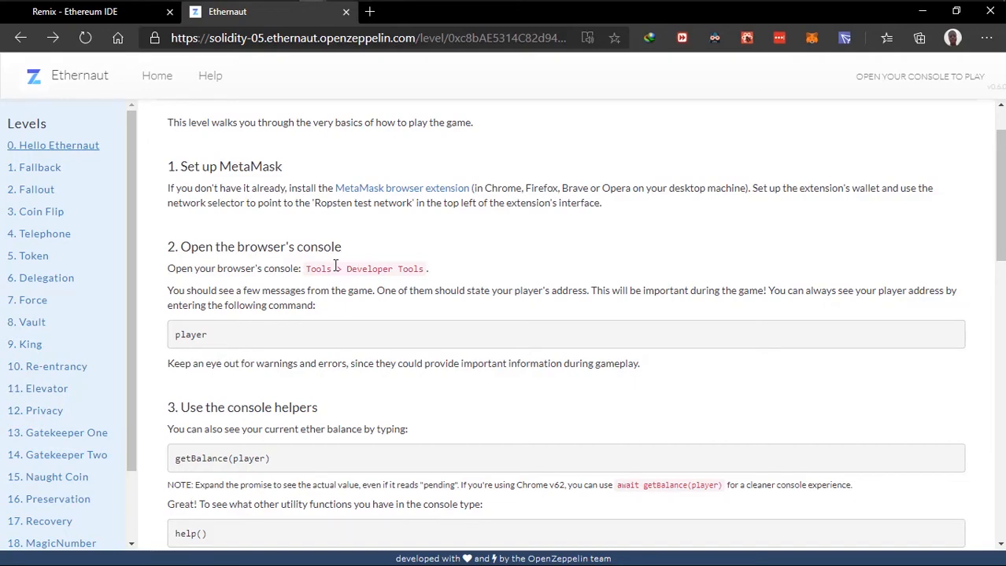
{"action": "key", "text": "F12"}
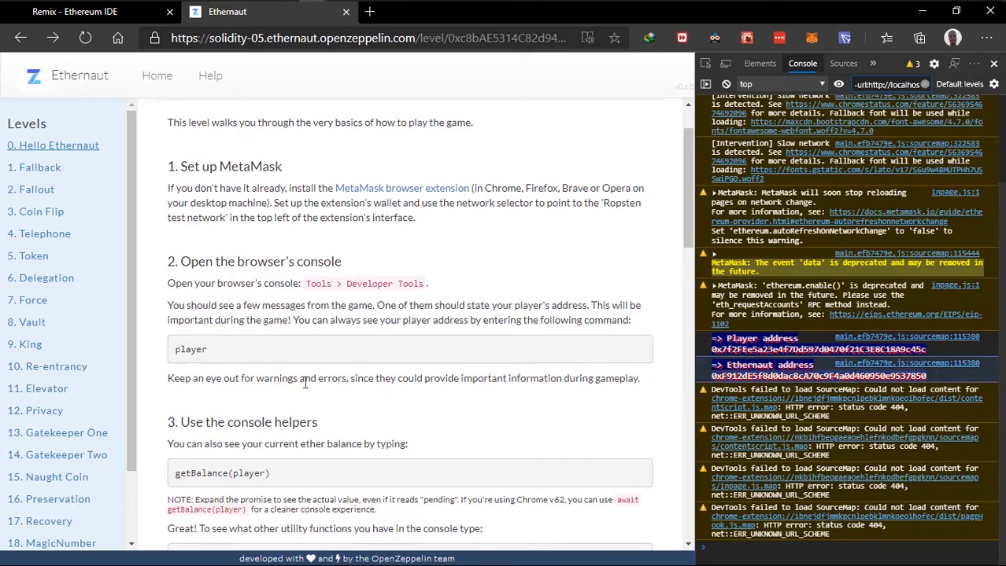
{"action": "mouse_move", "coordinate": [203, 349]}
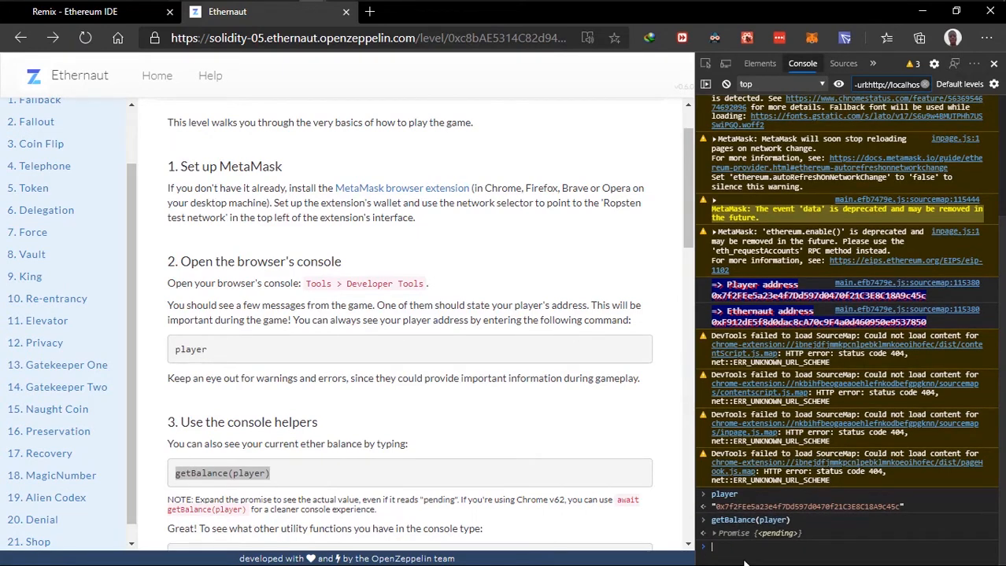
{"action": "type", "text": "await getBalance(player)"}
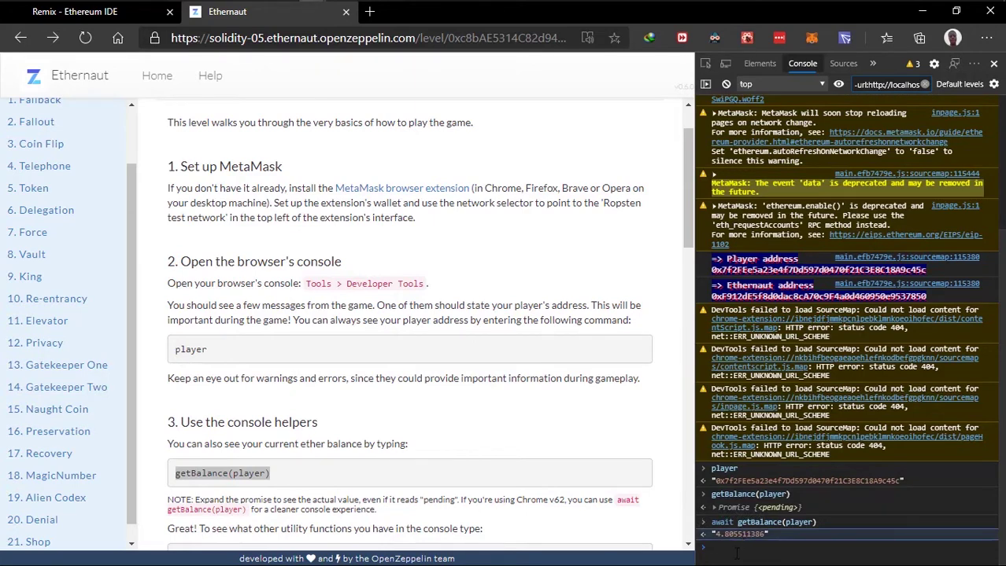
Step: Print the table of console helper functions such as player, ethernaut, getBalance and toWei with help()
{"action": "scroll", "scroll_direction": "down", "scroll_amount": 3}
{"action": "type", "text": "help()"}
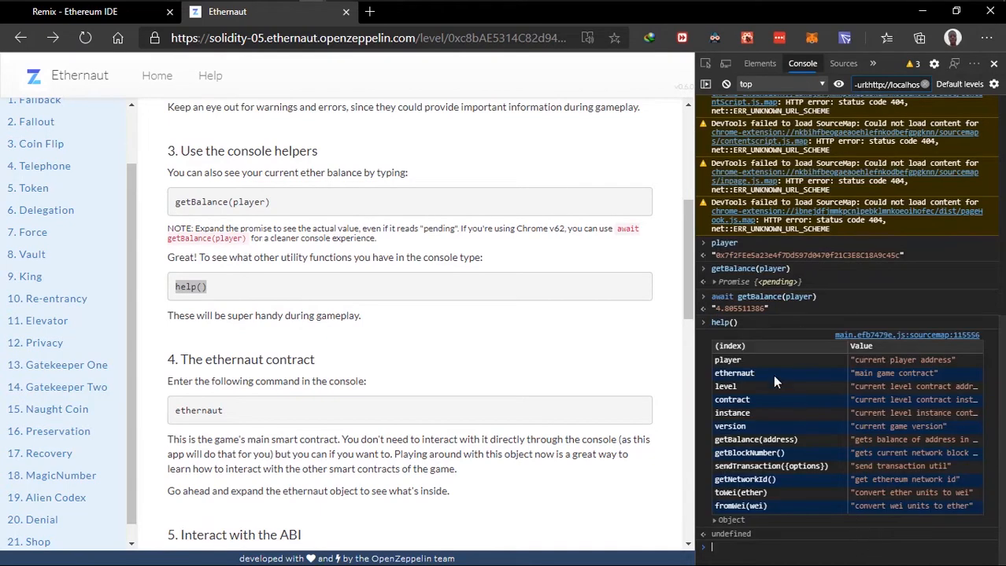
{"action": "mouse_move", "coordinate": [900, 394]}
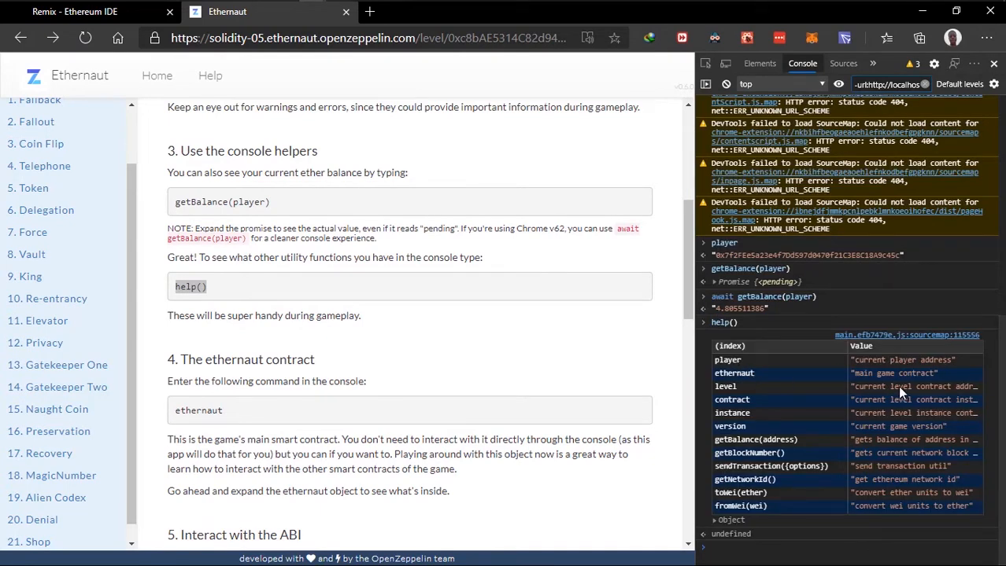
{"action": "mouse_move", "coordinate": [947, 399]}
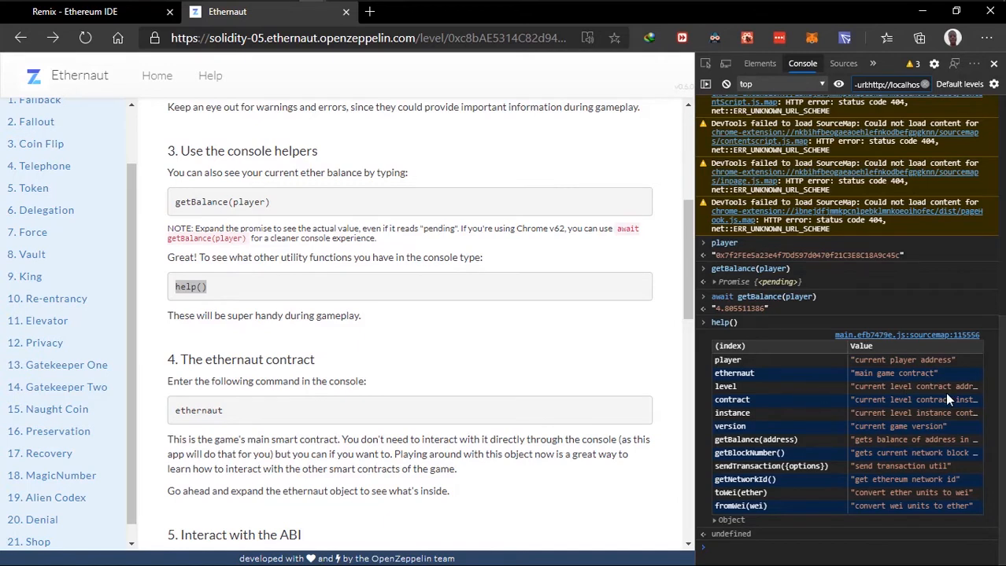
{"action": "mouse_move", "coordinate": [930, 399]}
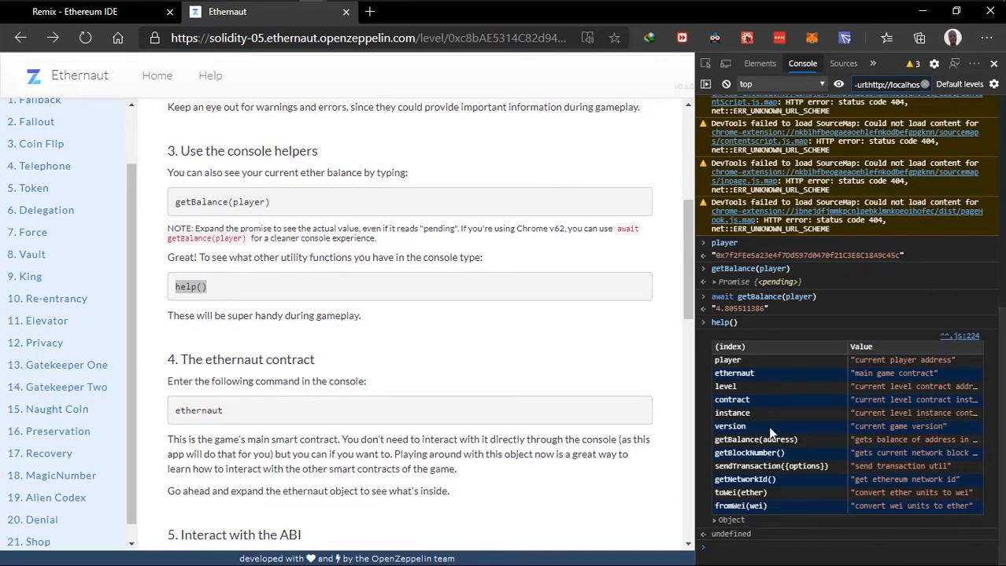
{"action": "mouse_move", "coordinate": [926, 427]}
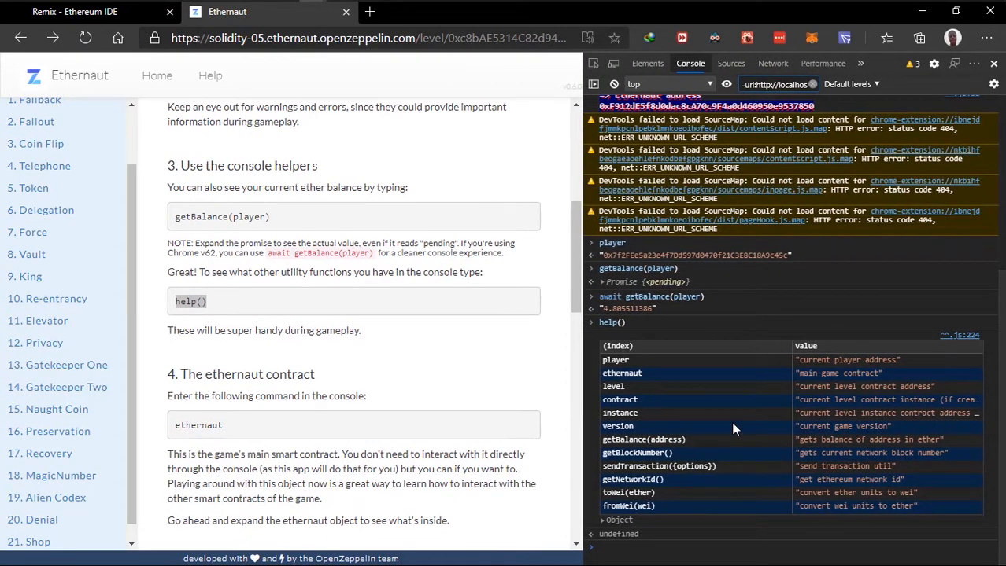
{"action": "mouse_move", "coordinate": [683, 443]}
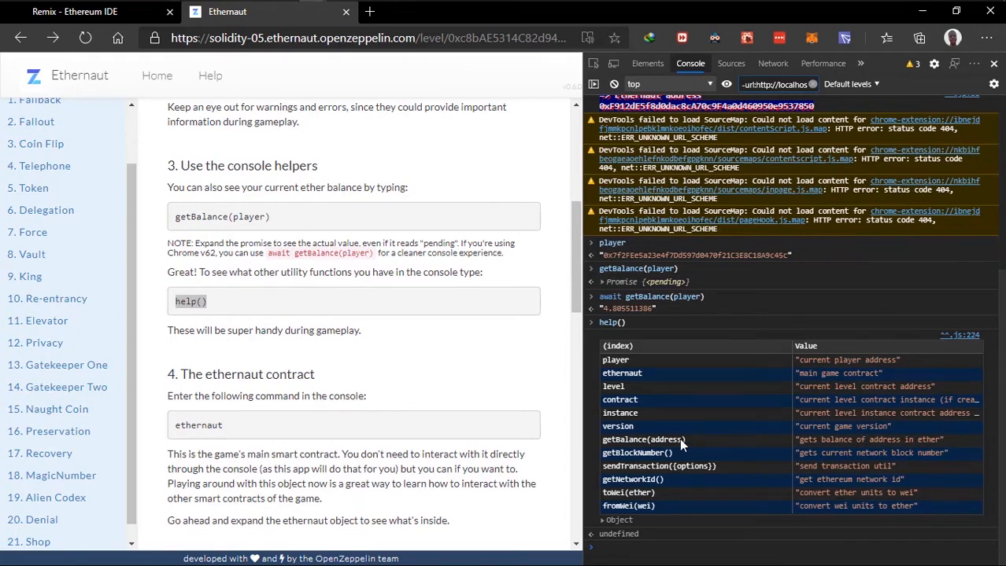
{"action": "mouse_move", "coordinate": [700, 478]}
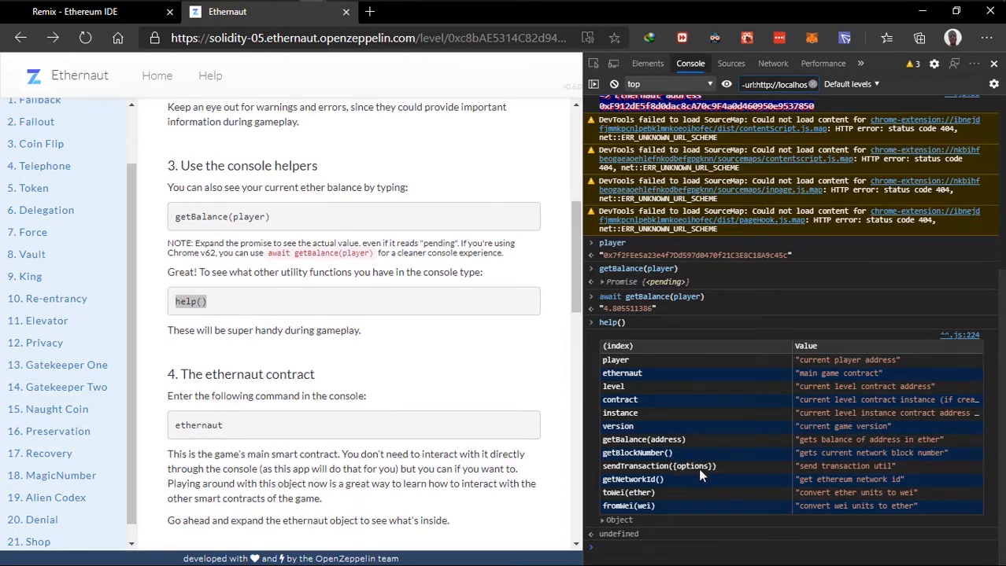
{"action": "mouse_move", "coordinate": [678, 490]}
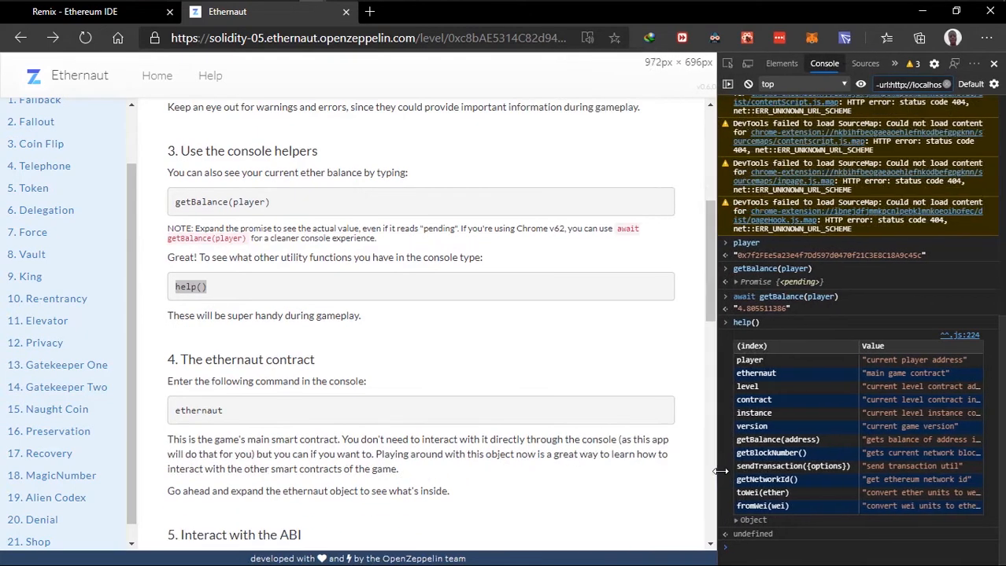
Step: Inspect the ethernaut TruffleContract object in the console and expand its list of methods
{"action": "scroll", "scroll_direction": "down", "scroll_amount": 3}
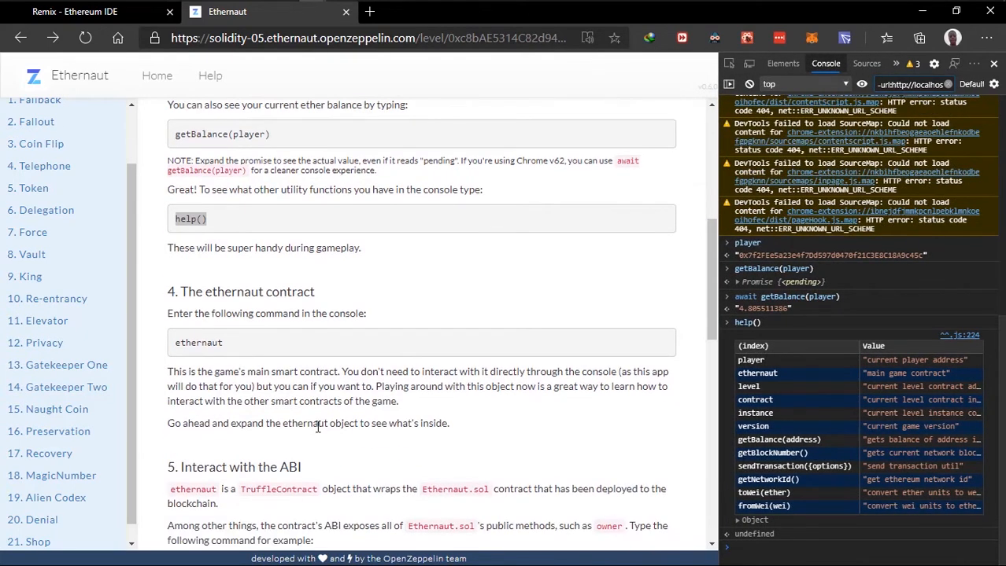
{"action": "double_click", "coordinate": [199, 343]}
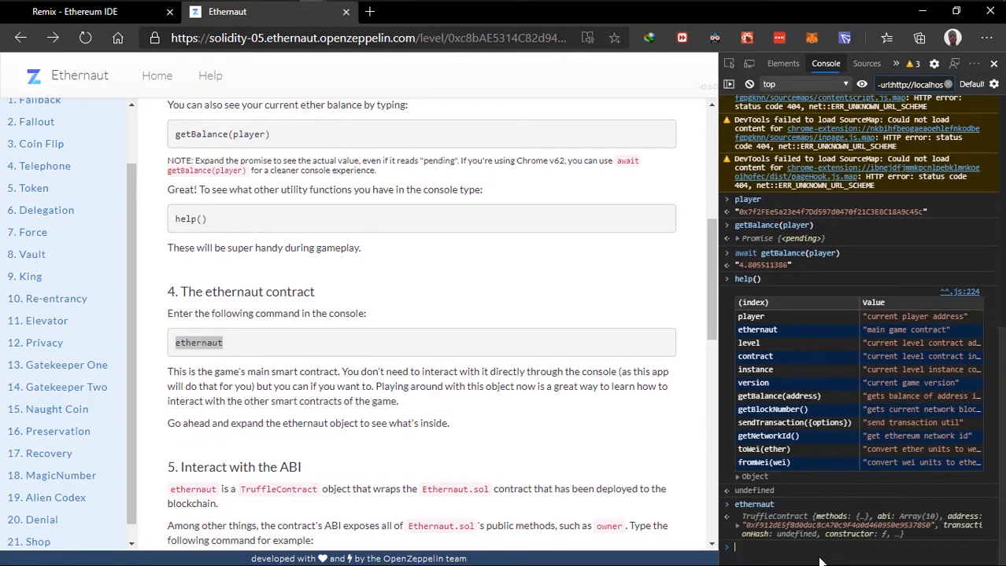
{"action": "left_click", "coordinate": [725, 516]}
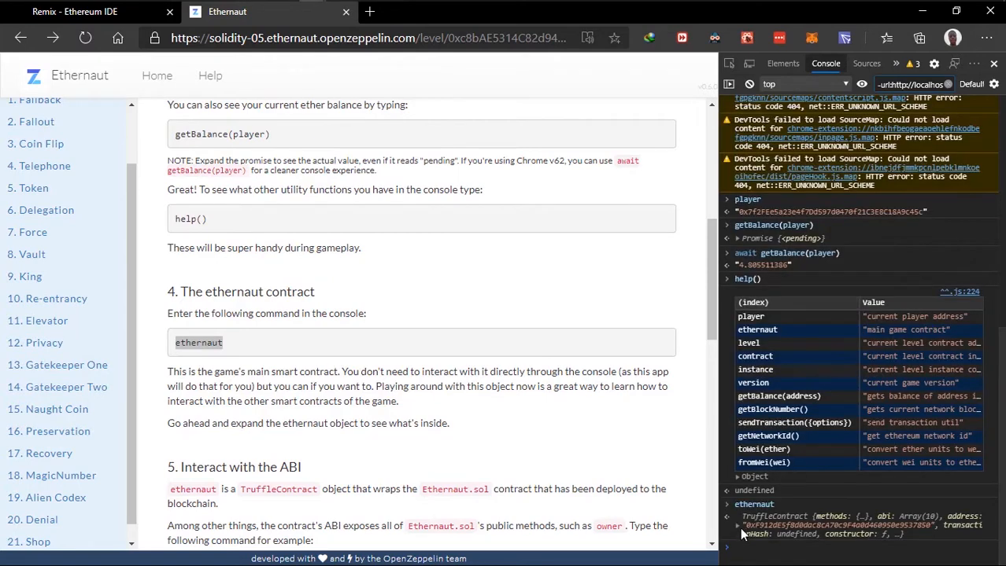
{"action": "left_click", "coordinate": [733, 503]}
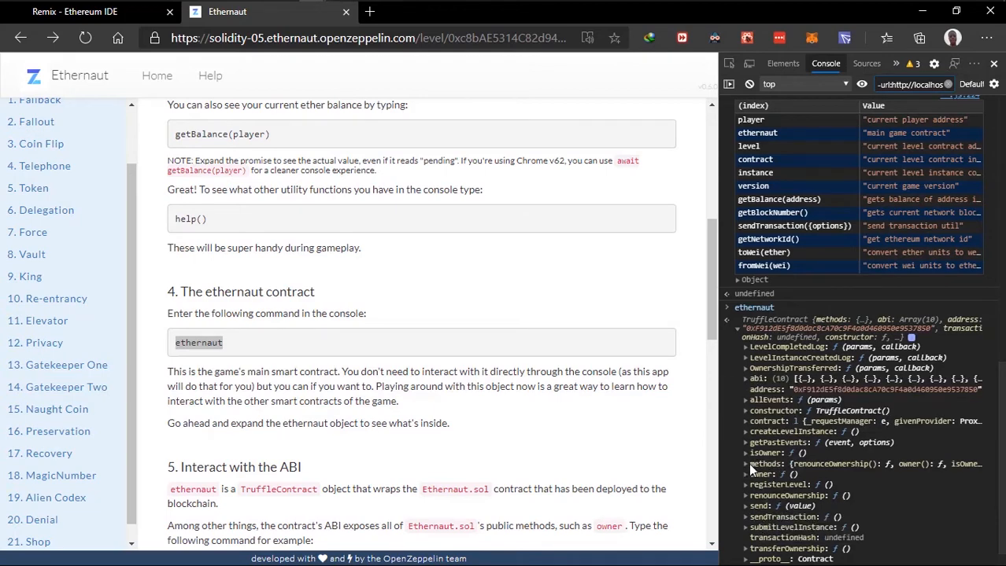
{"action": "left_click", "coordinate": [738, 462]}
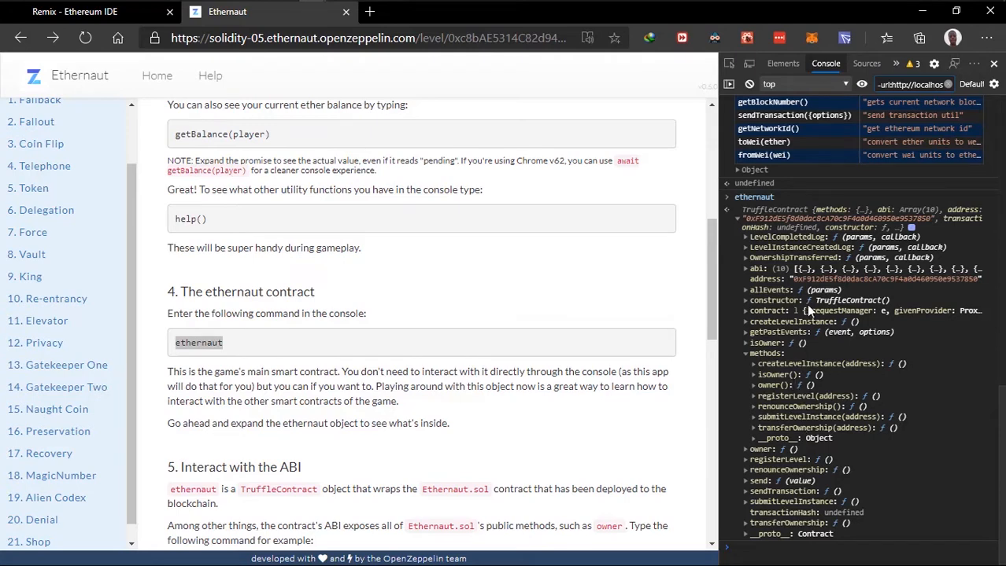
{"action": "scroll", "scroll_direction": "down", "scroll_amount": 3}
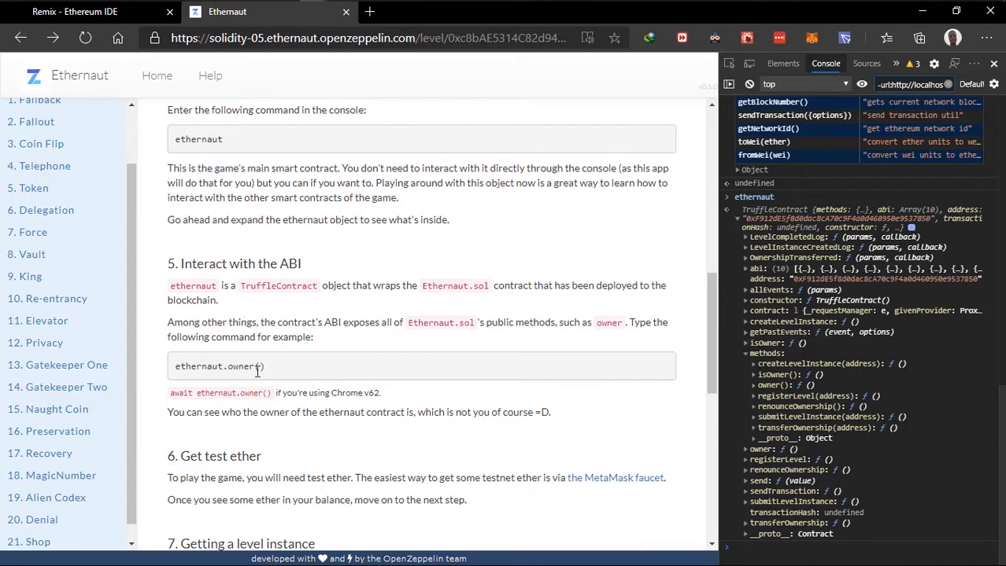
Step: Retrieve the contract owner's address with await ethernaut.owner() and read the ABI explanation
{"action": "double_click", "coordinate": [222, 367]}
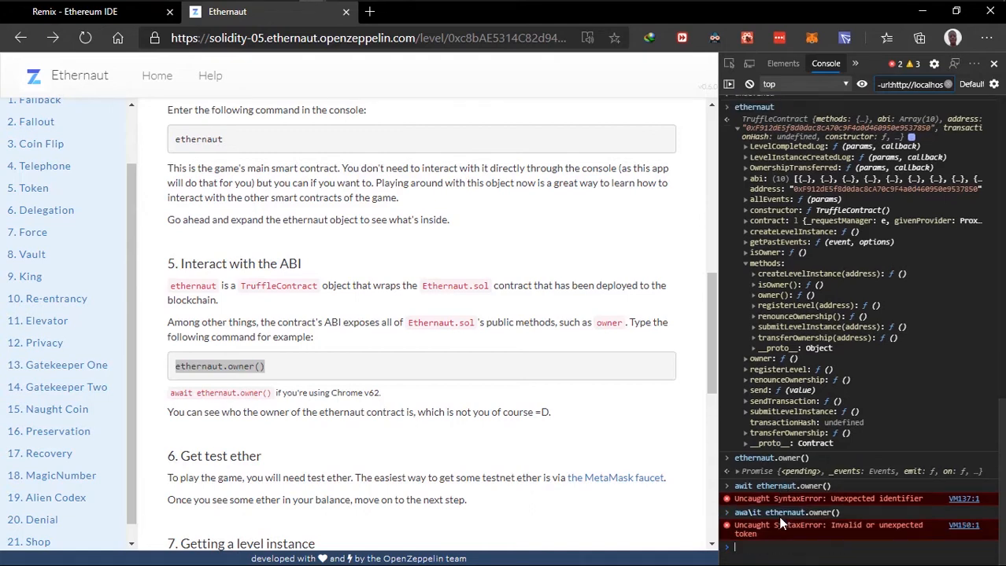
{"action": "key", "text": "Enter"}
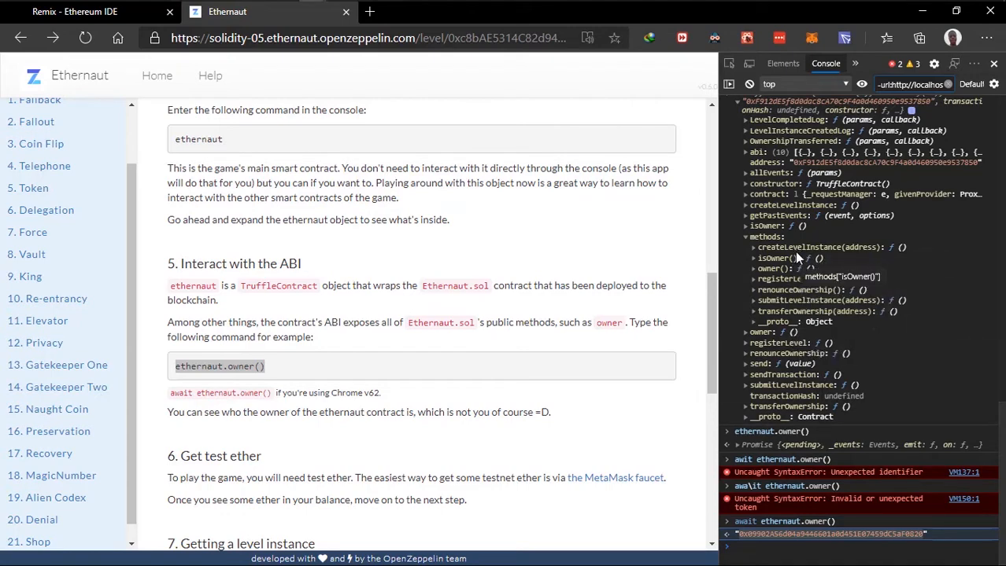
{"action": "left_click_drag", "start_coordinate": [167, 323], "coordinate": [277, 323]}
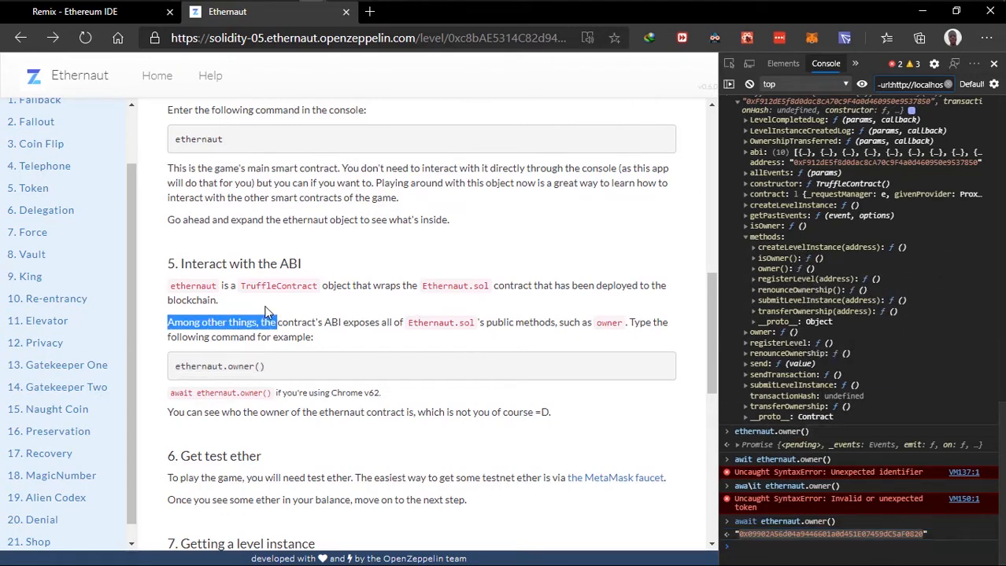
{"action": "scroll", "scroll_direction": "down", "scroll_amount": 3}
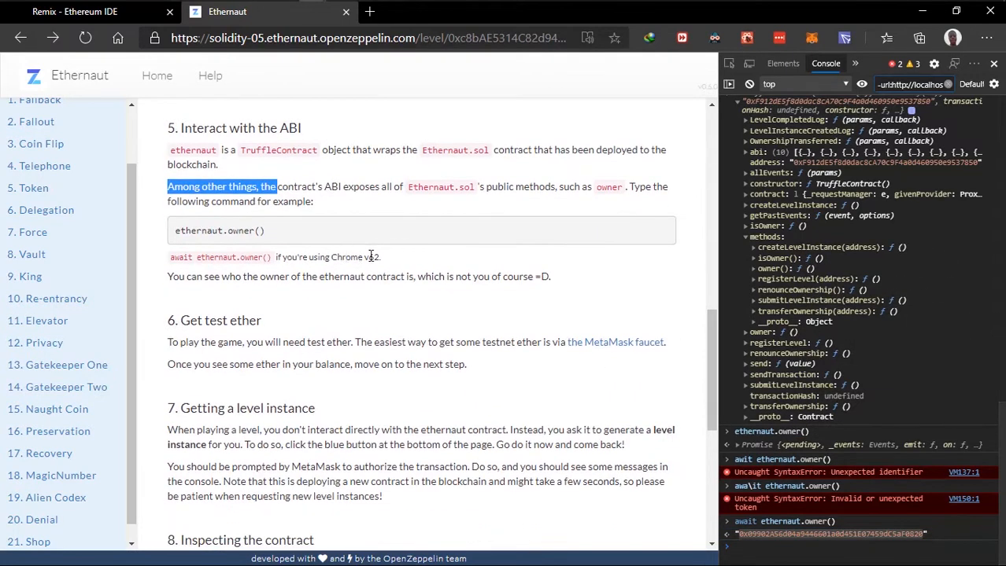
{"action": "scroll", "scroll_direction": "down", "scroll_amount": 3}
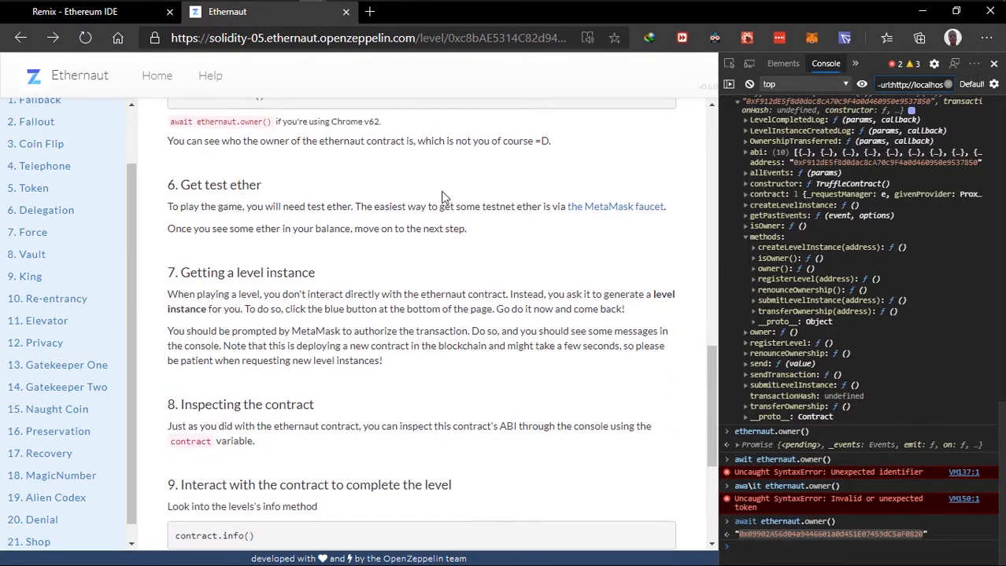
{"action": "mouse_move", "coordinate": [263, 253]}
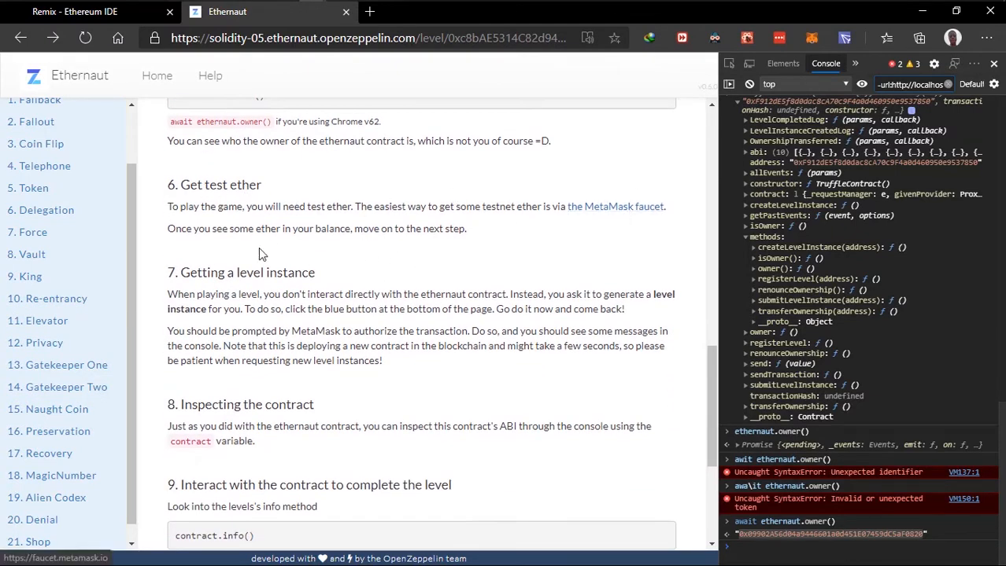
{"action": "mouse_move", "coordinate": [601, 231]}
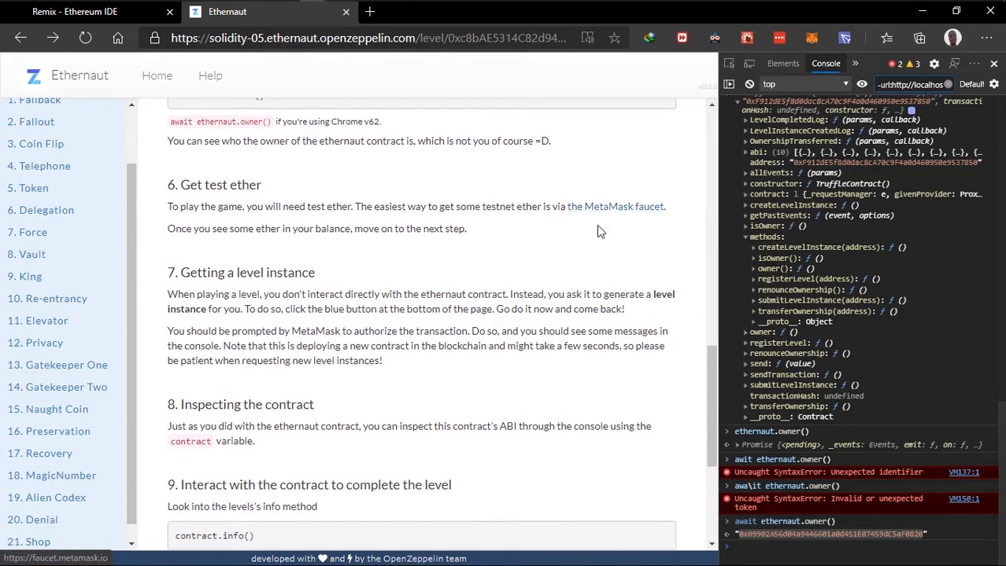
{"action": "left_click", "coordinate": [615, 207]}
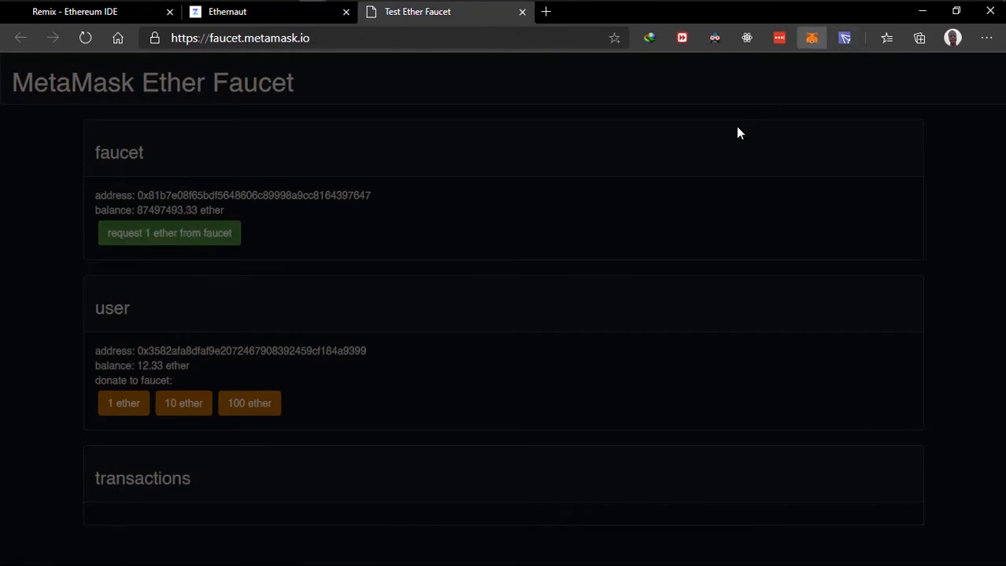
{"action": "left_click", "coordinate": [812, 38]}
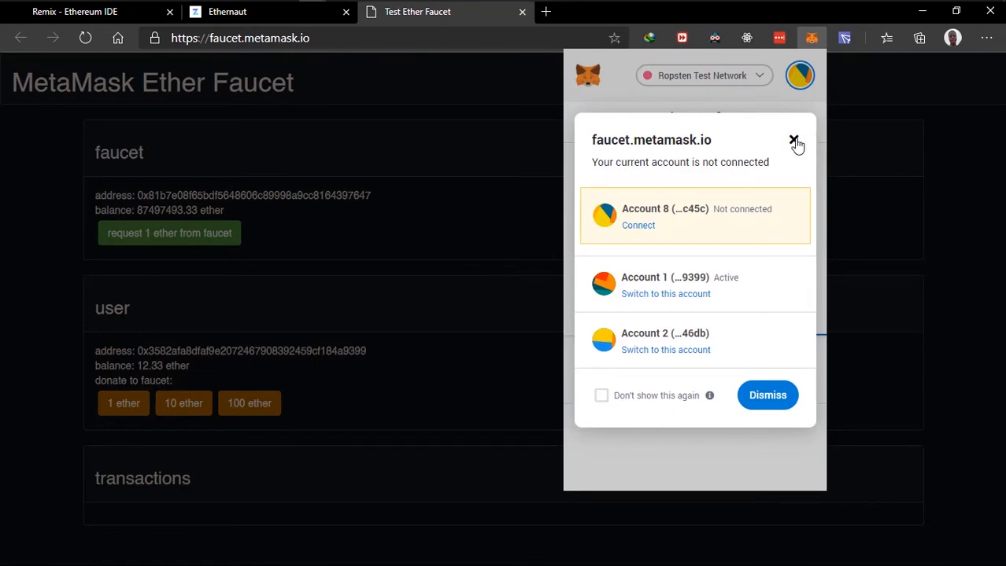
{"action": "mouse_move", "coordinate": [793, 140]}
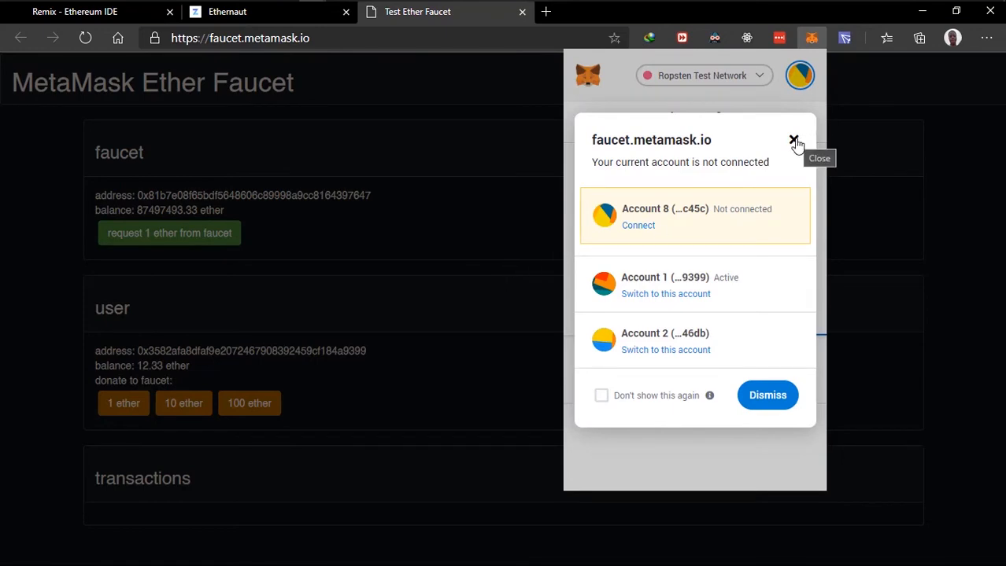
{"action": "left_click", "coordinate": [793, 140]}
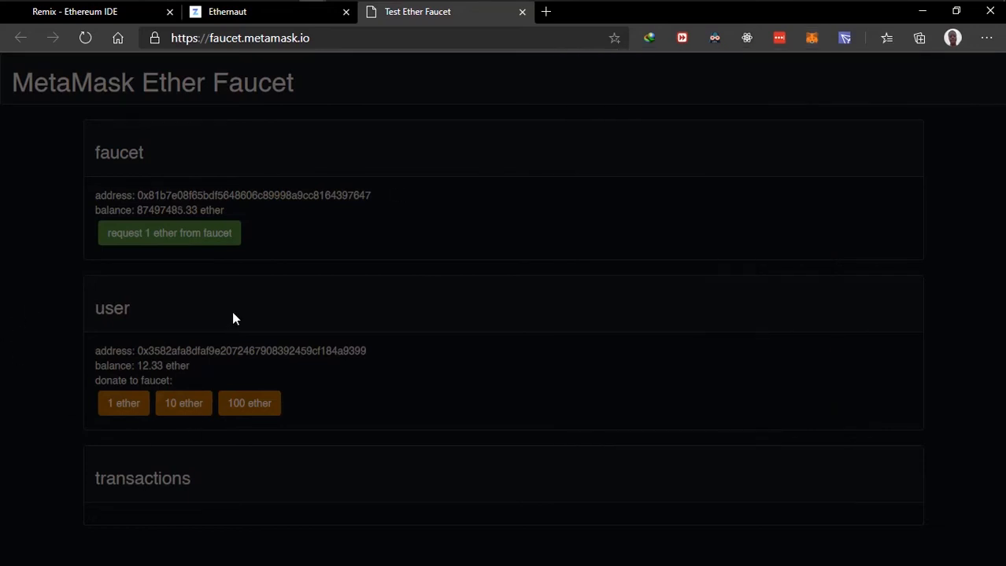
{"action": "mouse_move", "coordinate": [504, 302]}
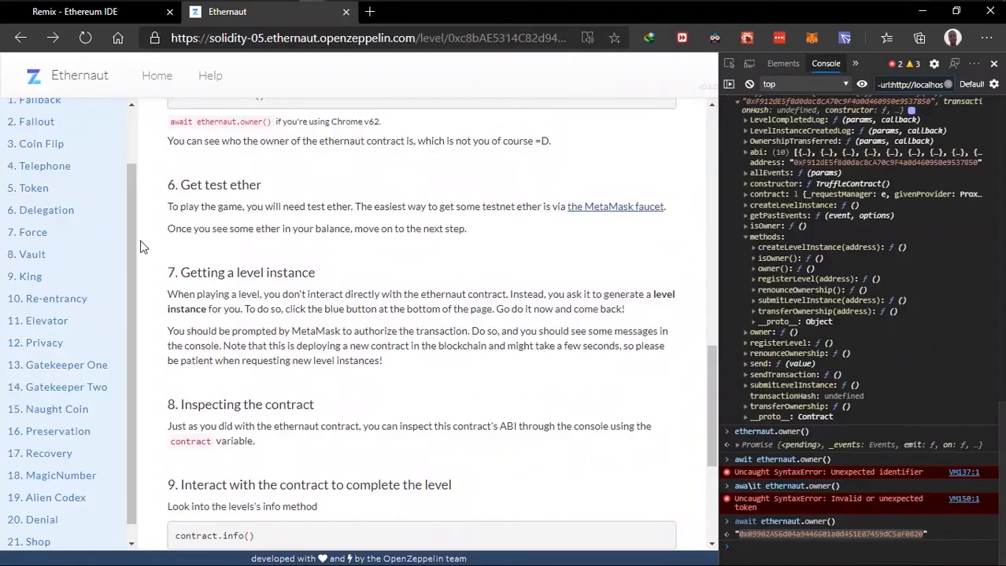
{"action": "mouse_move", "coordinate": [551, 186]}
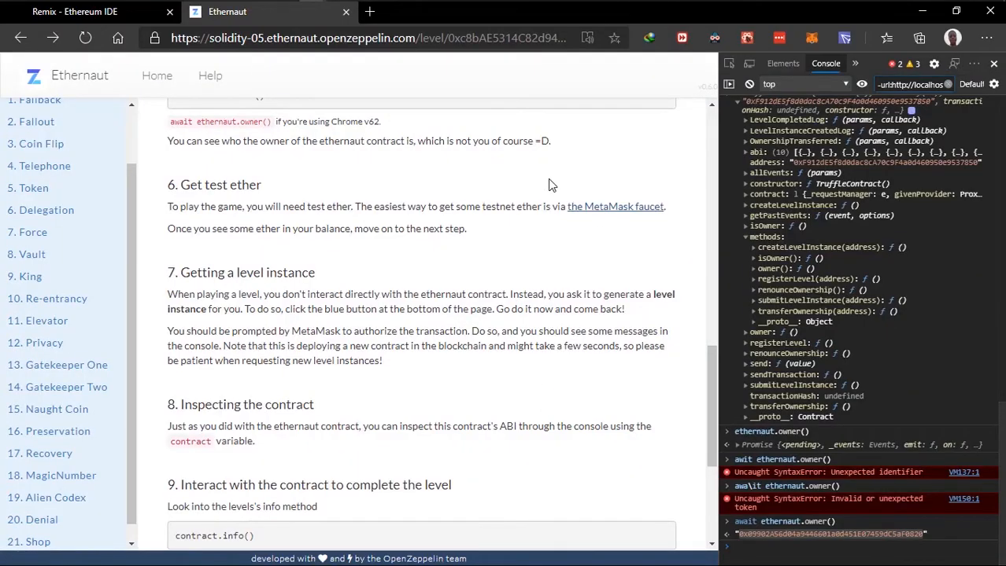
{"action": "mouse_move", "coordinate": [151, 271]}
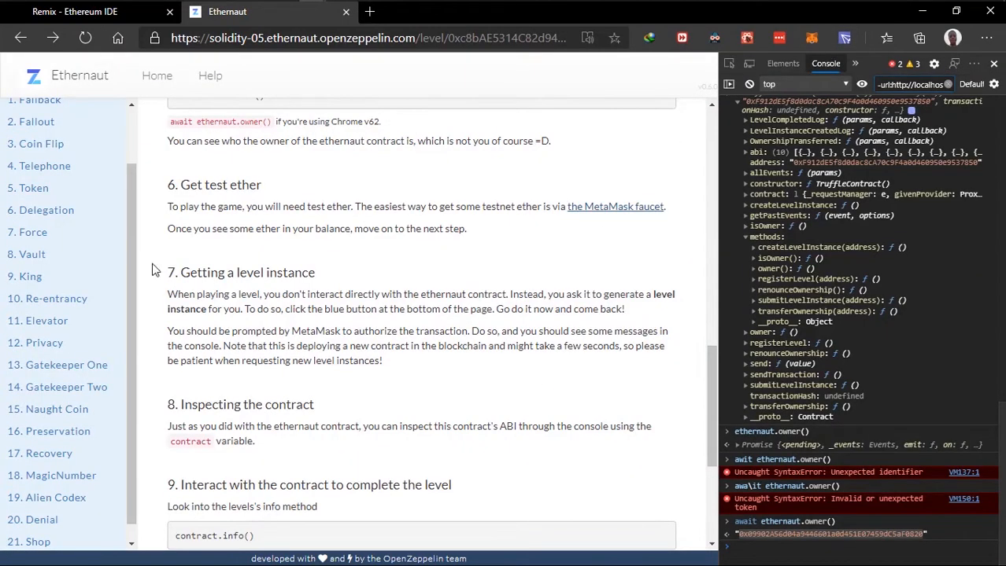
Step: Scroll the level page down to section 9 and the Get new instance button
{"action": "scroll", "scroll_direction": "down", "scroll_amount": 3}
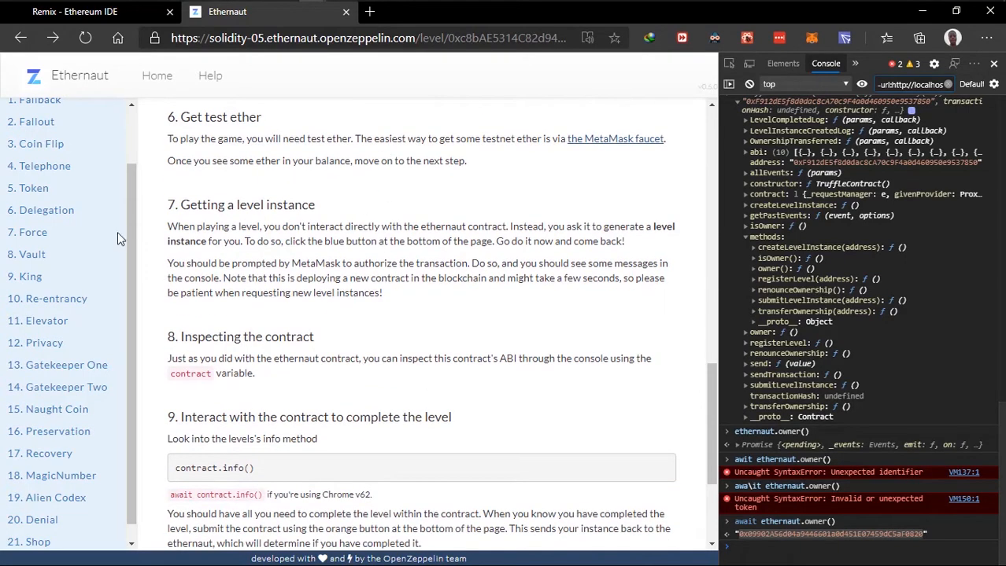
{"action": "mouse_move", "coordinate": [475, 280]}
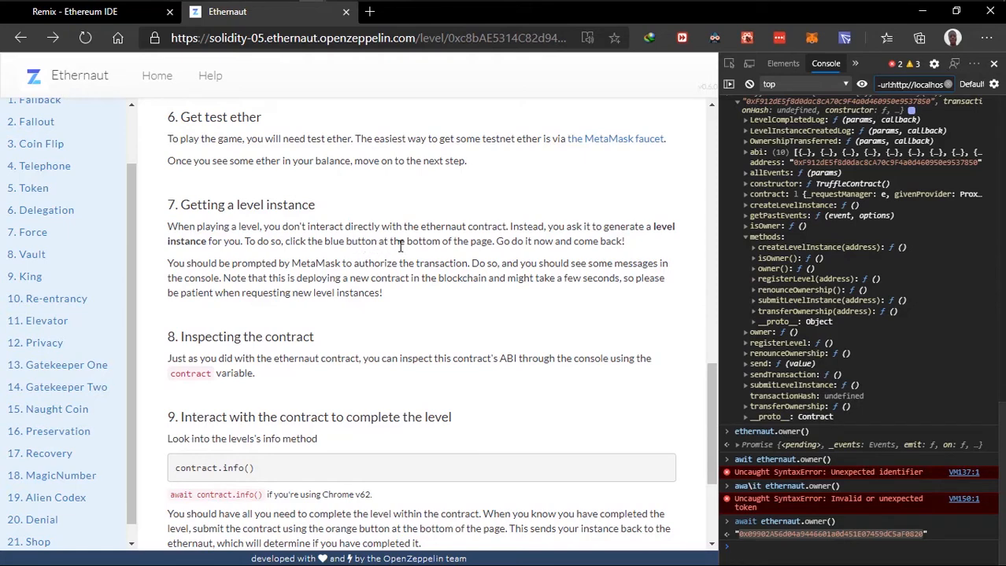
{"action": "mouse_move", "coordinate": [607, 255]}
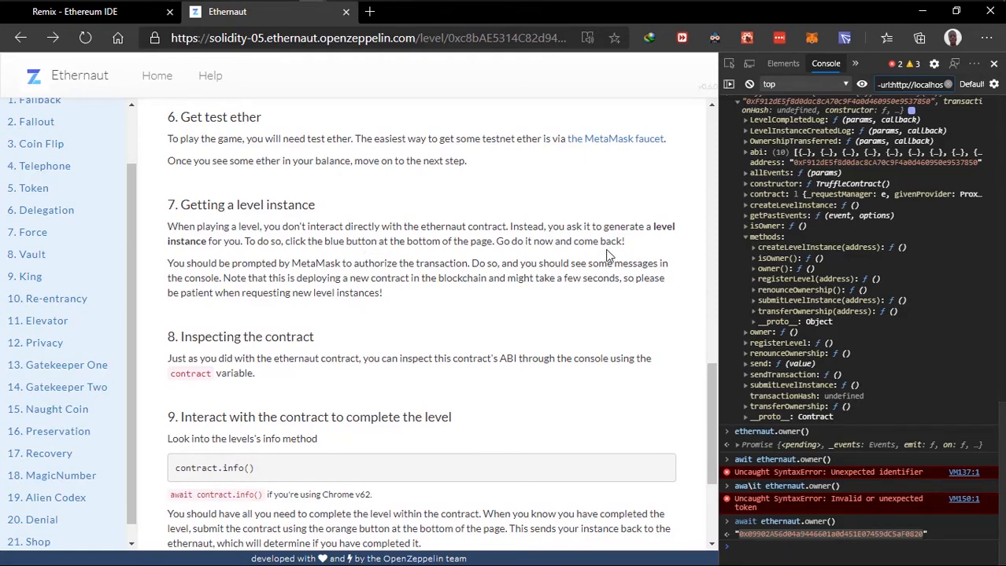
{"action": "scroll", "scroll_direction": "down", "scroll_amount": 3}
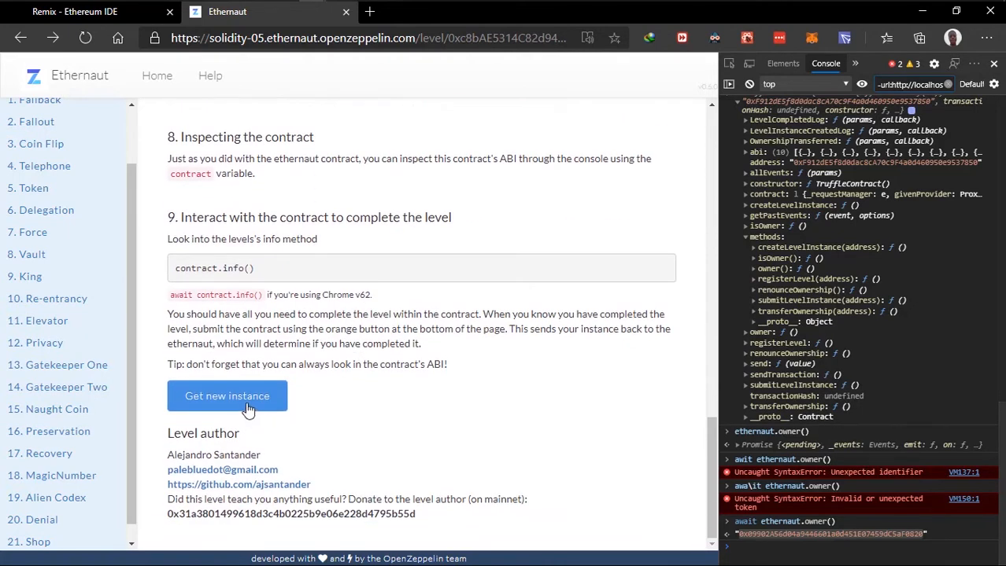
Step: Request a new Hello Ethernaut instance and confirm the MetaMask contract transaction
{"action": "left_click", "coordinate": [227, 397]}
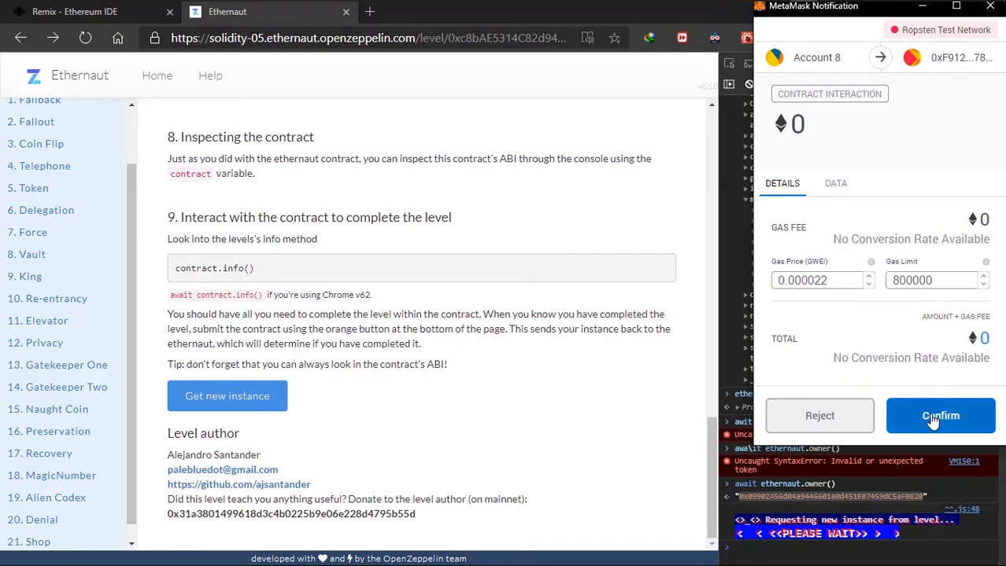
{"action": "left_click", "coordinate": [940, 415]}
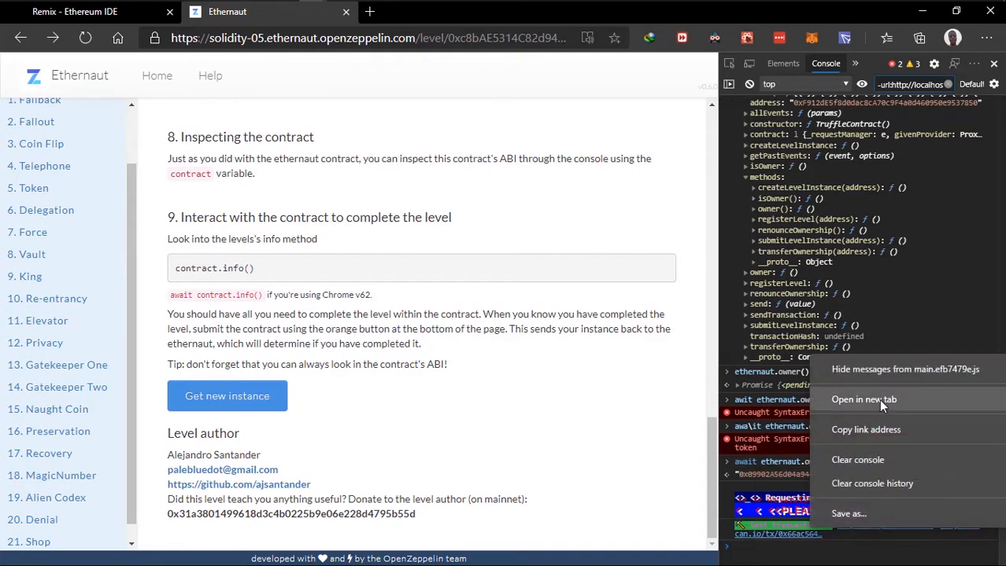
Step: Review the pending instance-creation transaction on Ropsten Etherscan
{"action": "left_click", "coordinate": [865, 399]}
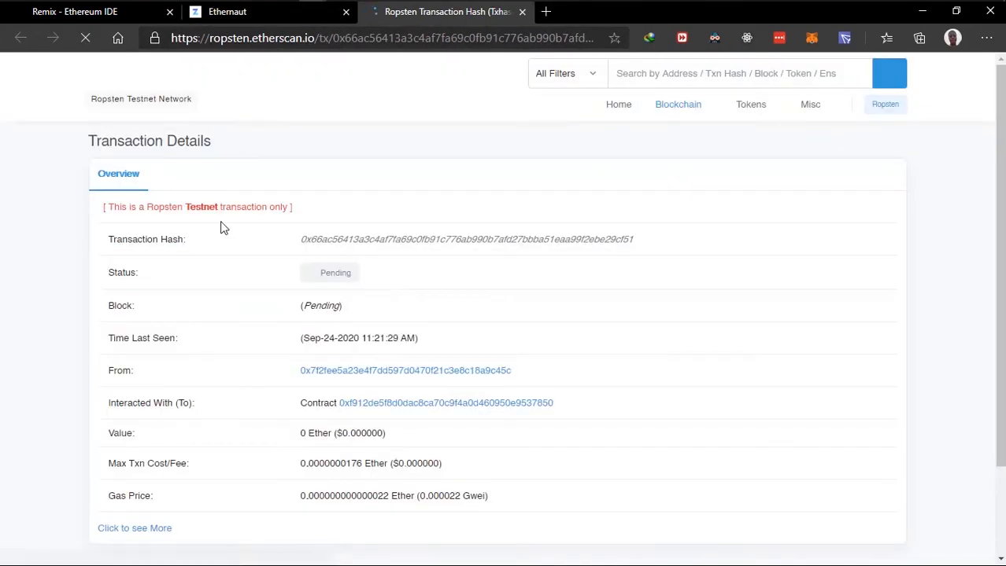
{"action": "scroll", "scroll_direction": "down", "scroll_amount": 3}
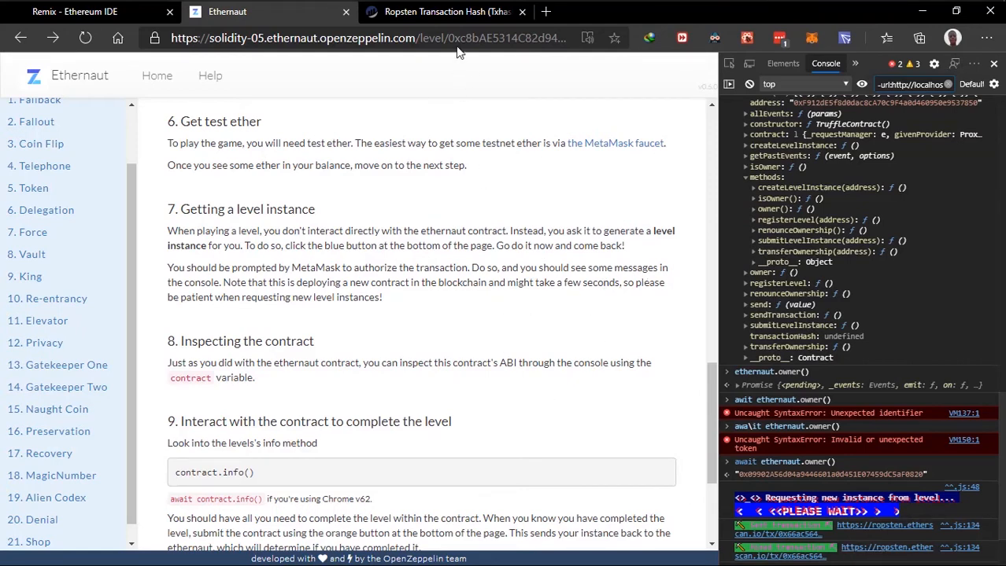
Step: Return to the Ethernaut tab and select the contract.info() example for the new instance's contract object
{"action": "left_click", "coordinate": [447, 13]}
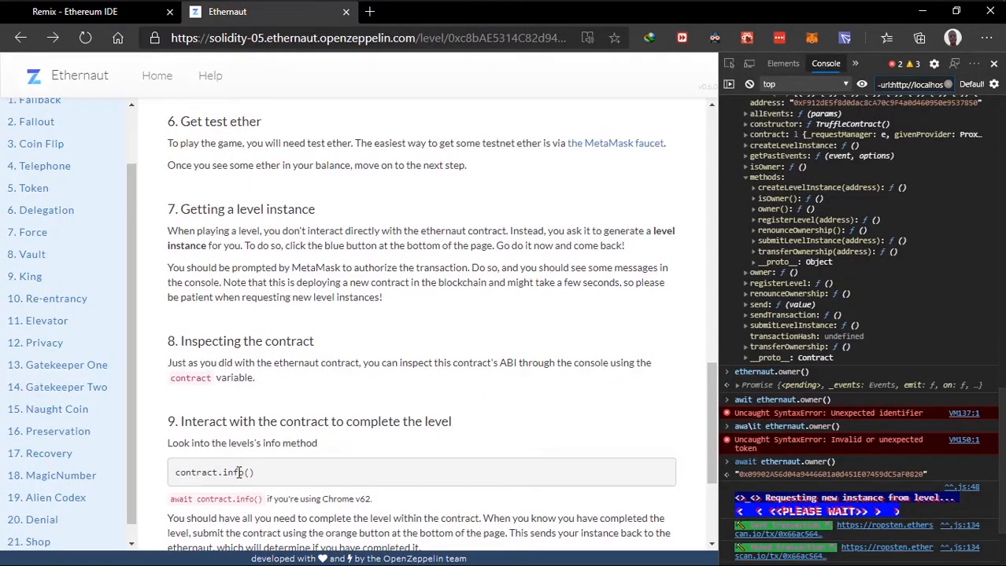
{"action": "scroll", "scroll_direction": "down", "scroll_amount": 3}
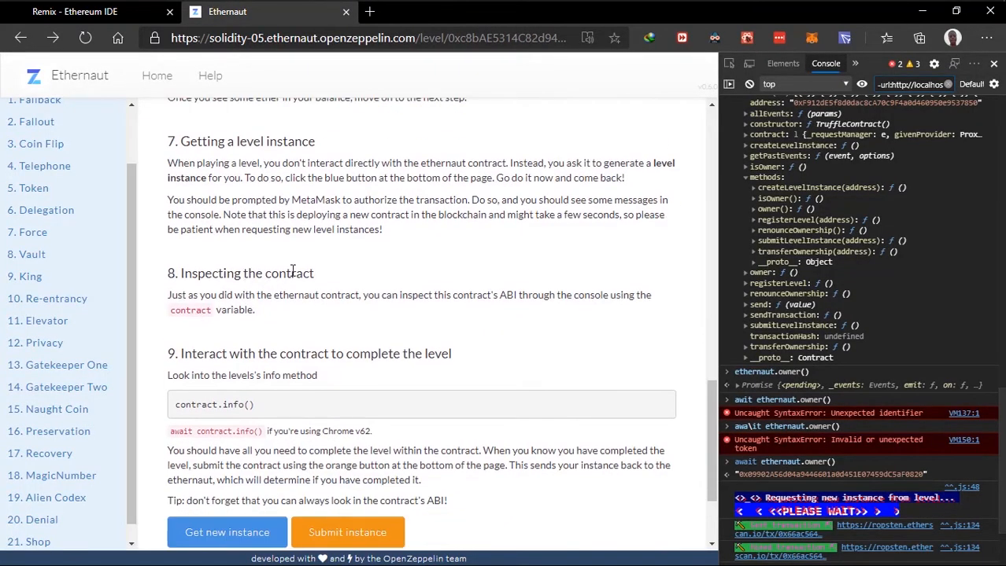
{"action": "mouse_move", "coordinate": [399, 313]}
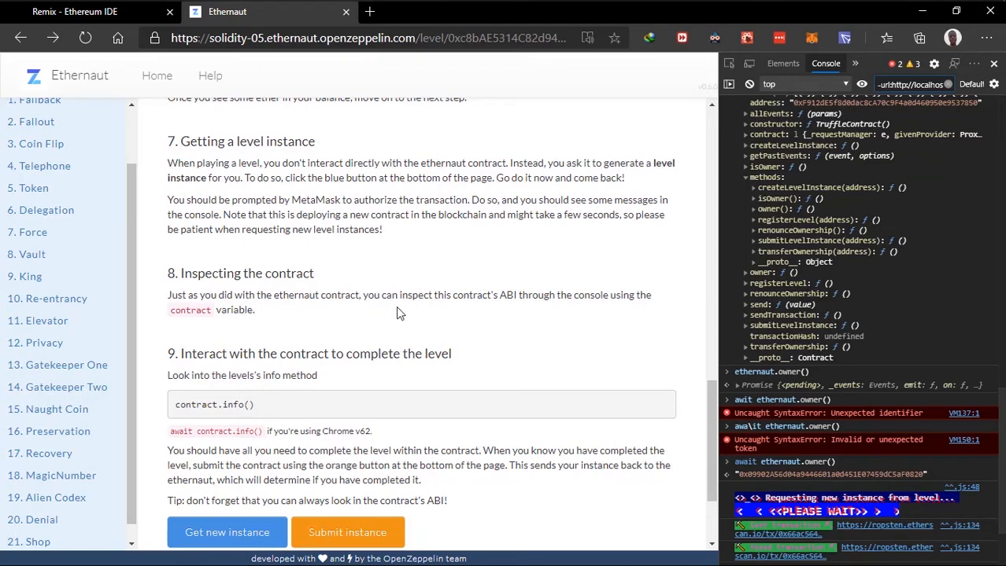
{"action": "double_click", "coordinate": [188, 310]}
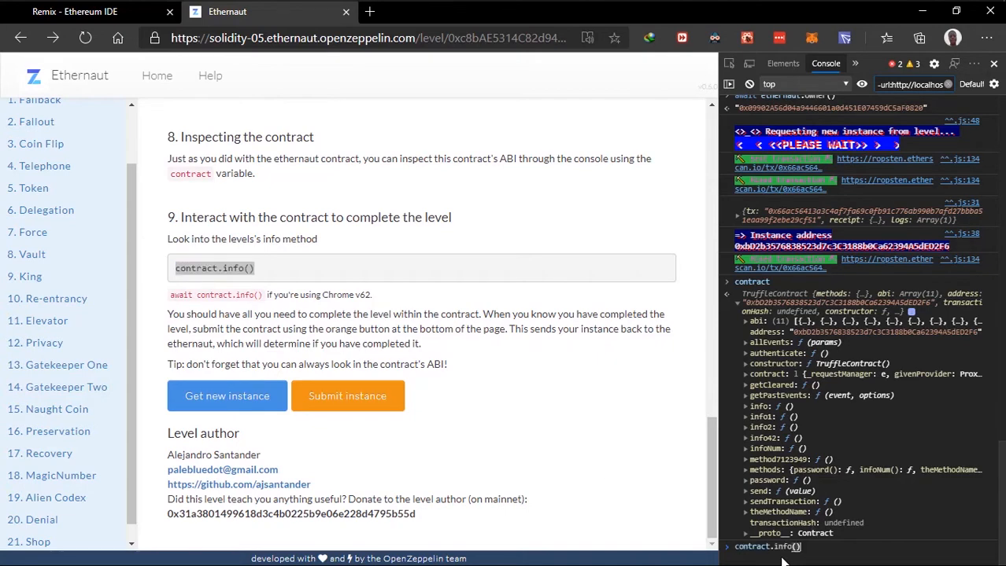
Step: Run await contract.info(), info1() and info2("hello"), learning that infoNum holds the next method number
{"action": "key", "text": "Enter"}
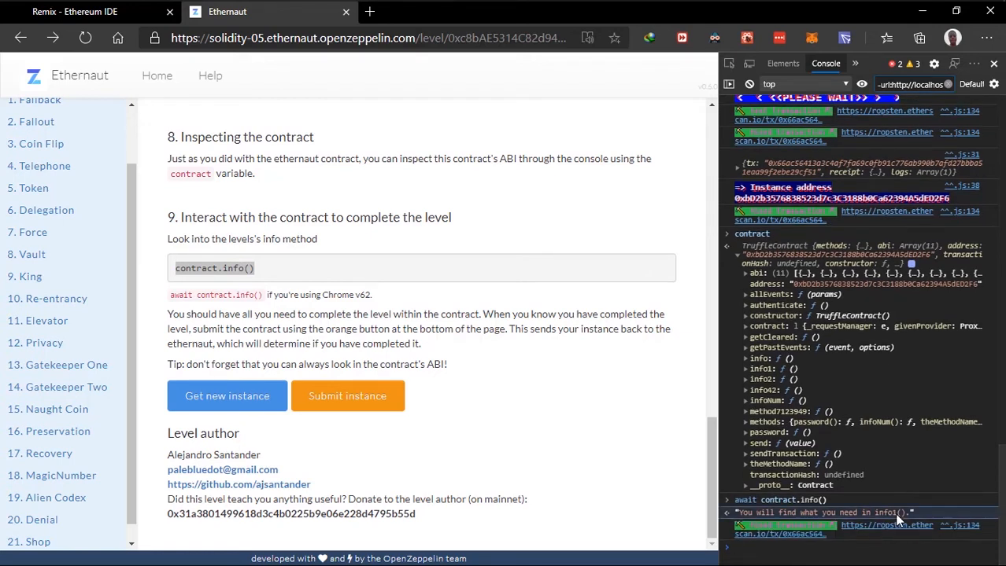
{"action": "mouse_move", "coordinate": [271, 246]}
{"action": "type", "text": "await contract.info1()"}
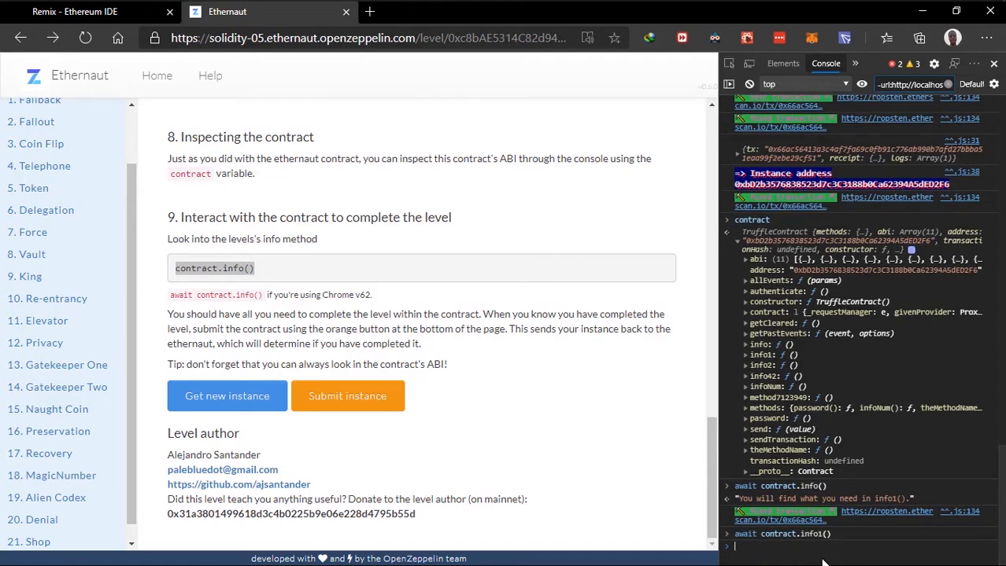
{"action": "key", "text": "Enter"}
{"action": "type", "text": "await contract.info2("}
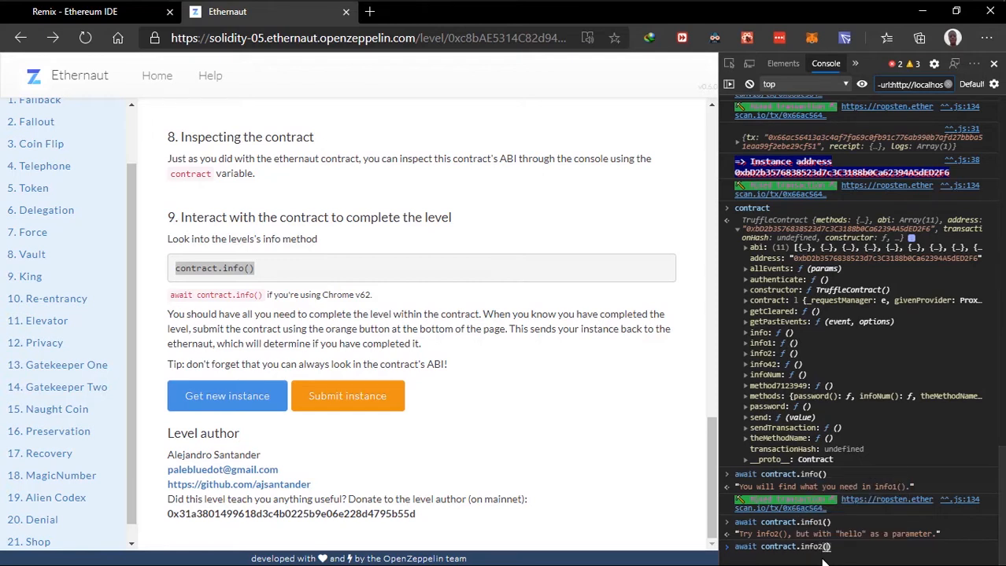
{"action": "type", "text": "hello\""}
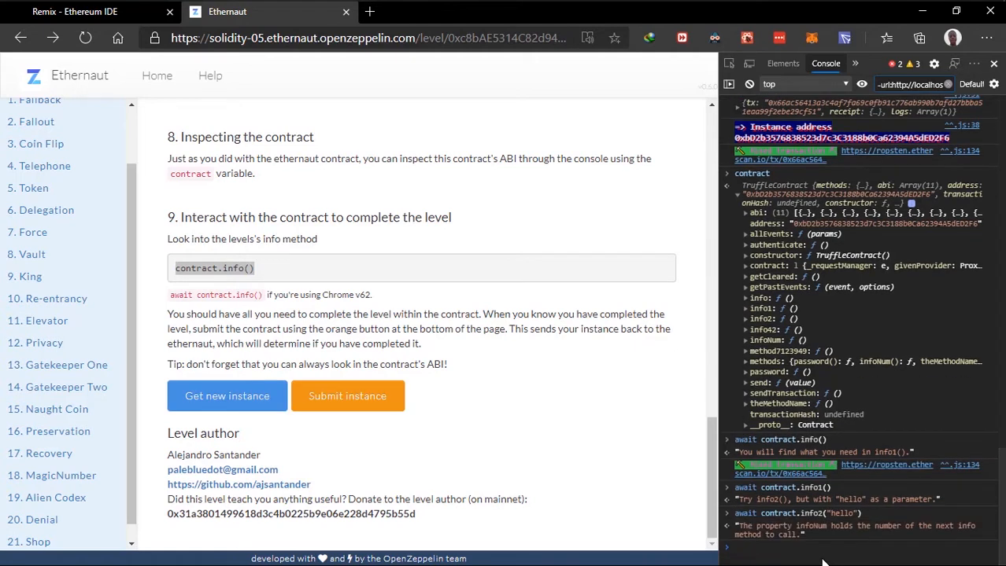
{"action": "mouse_move", "coordinate": [932, 532]}
{"action": "type", "text": "await contract.info"}
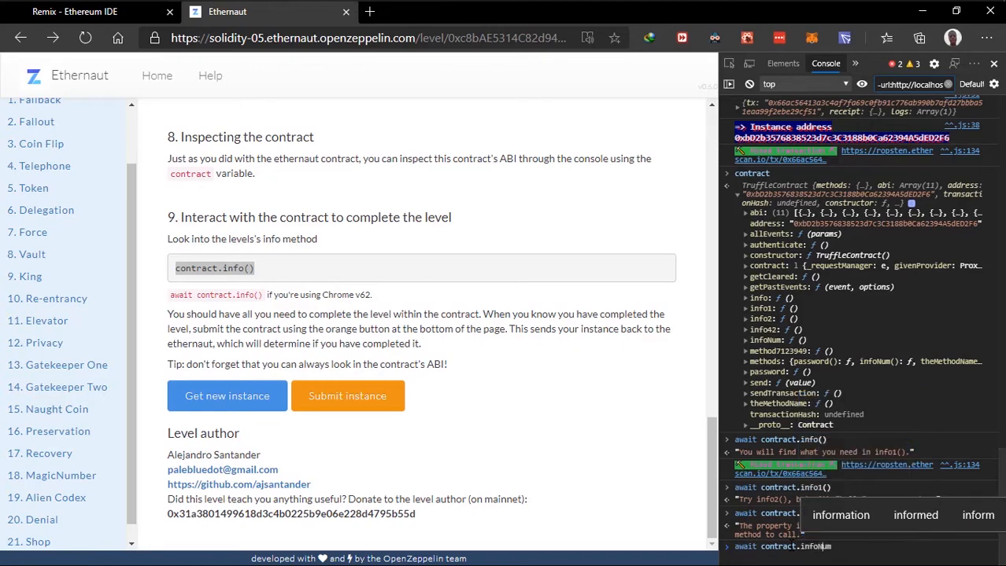
Step: Read infoNum and convert it with Number(await contract.infoNum()) to get 42
{"action": "key", "text": "Enter"}
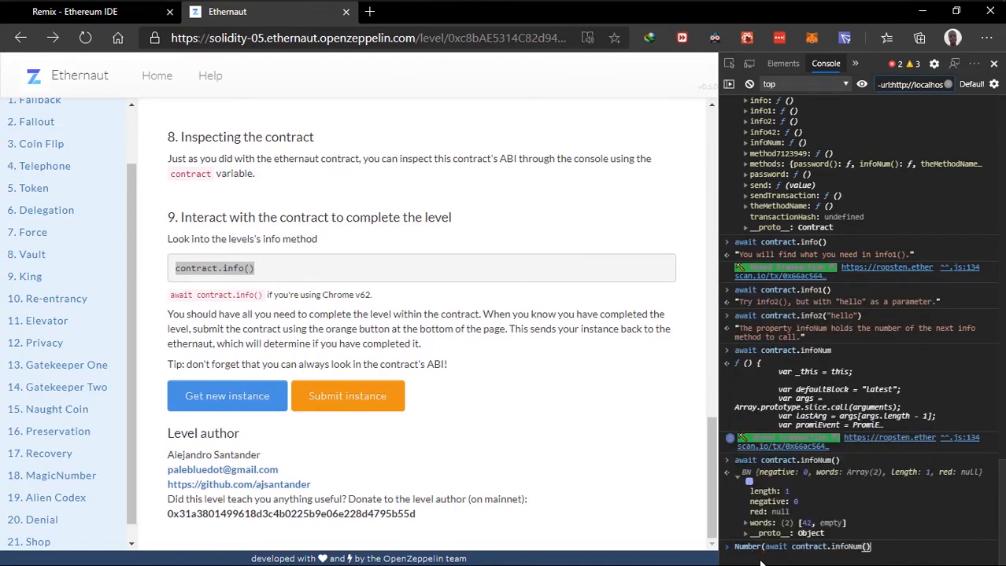
{"action": "key", "text": "Enter"}
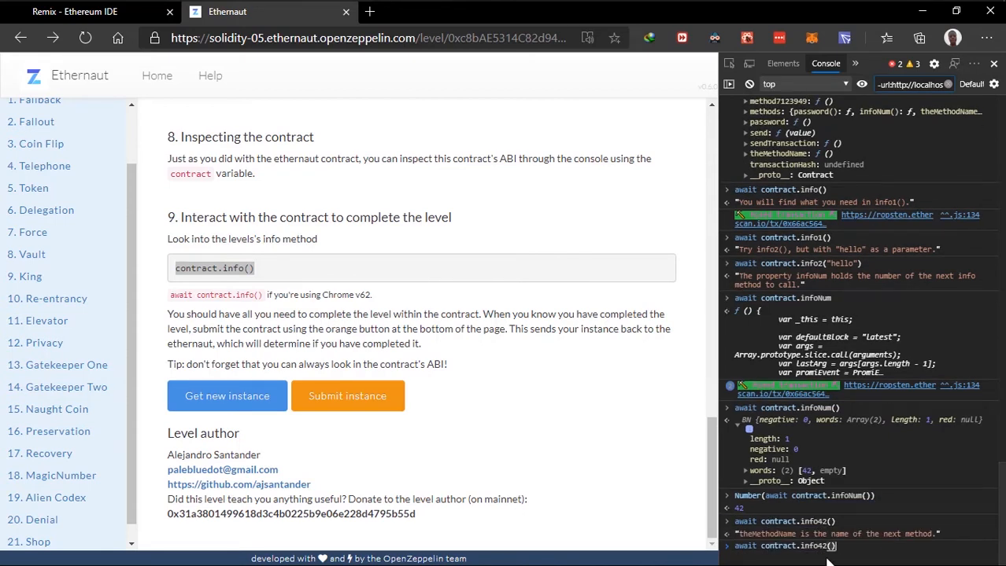
{"action": "type", "text": "contract."}
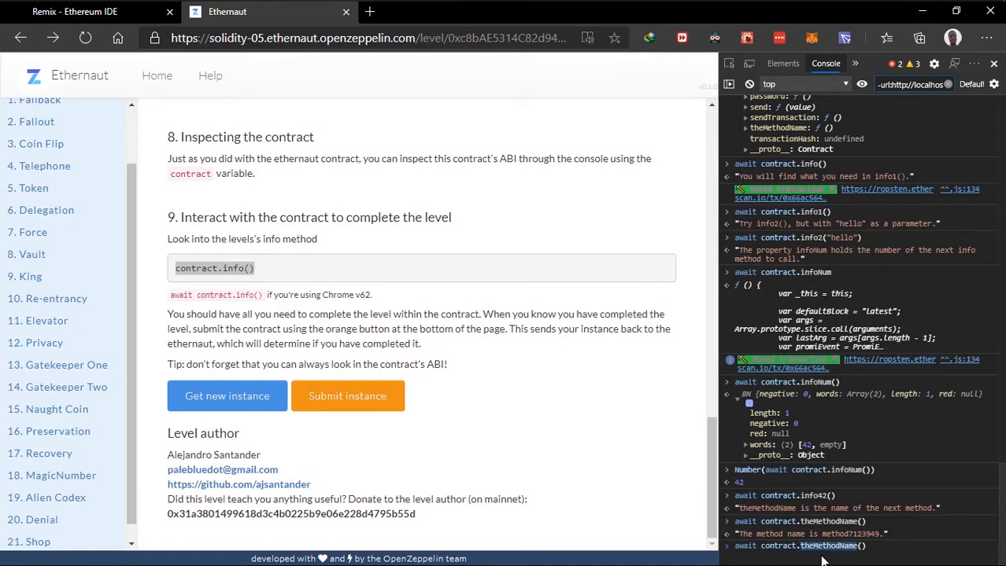
{"action": "scroll", "scroll_direction": "down", "scroll_amount": 3}
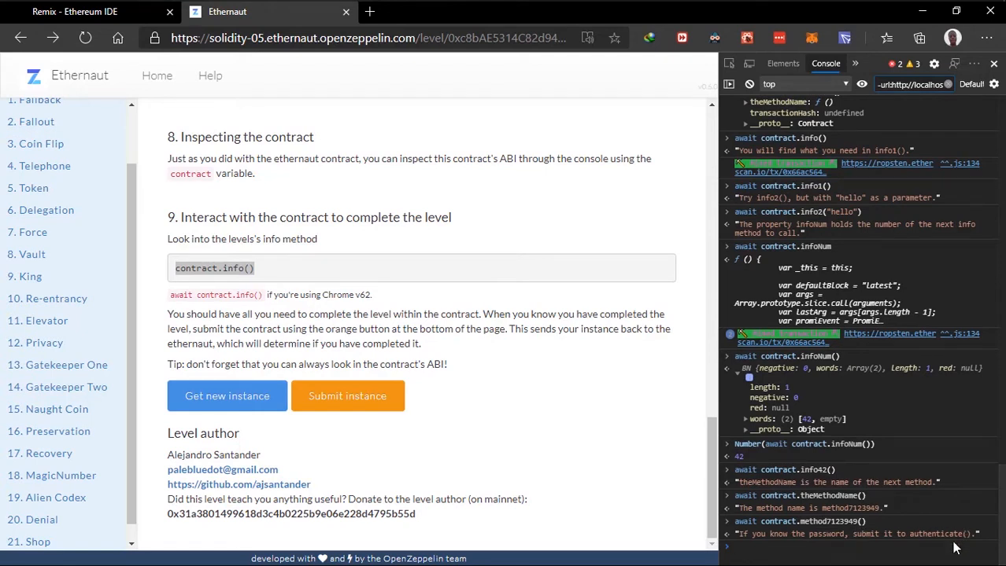
{"action": "mouse_move", "coordinate": [897, 510]}
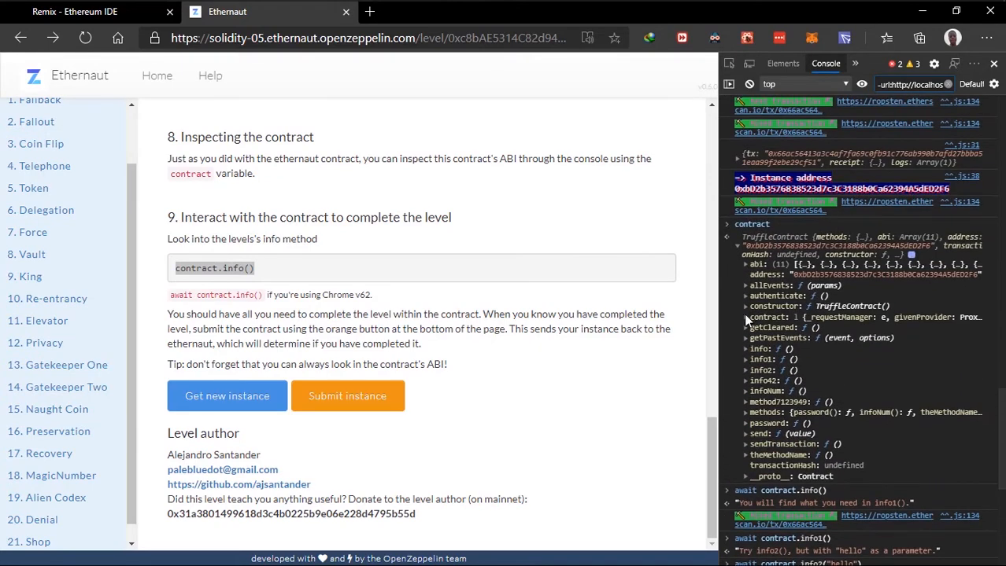
{"action": "mouse_move", "coordinate": [757, 436]}
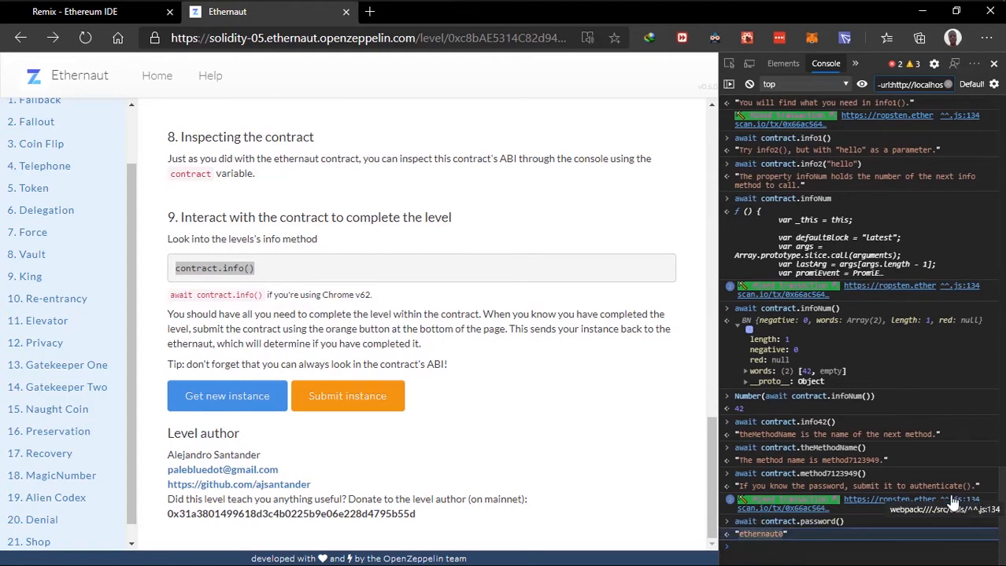
{"action": "mouse_move", "coordinate": [941, 356]}
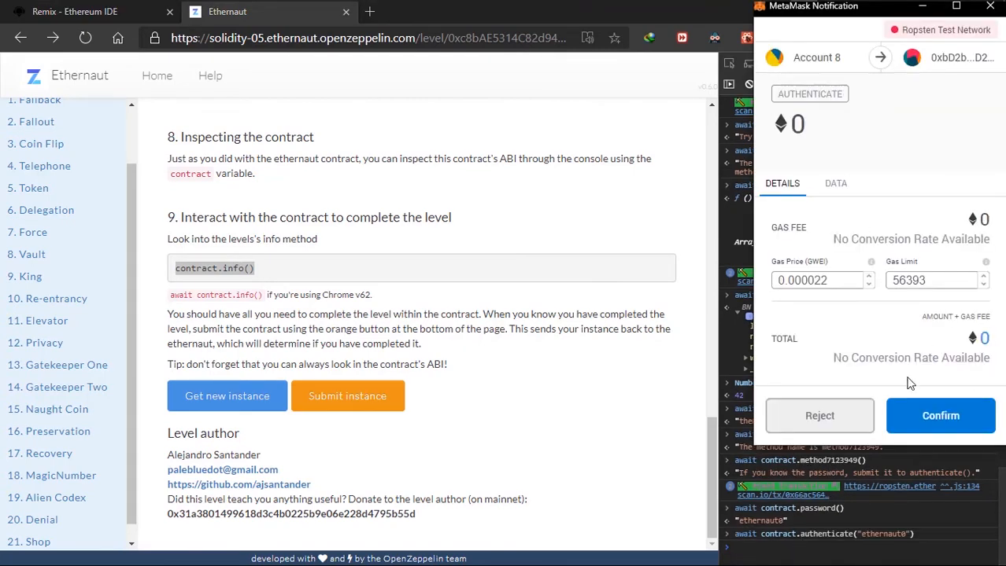
{"action": "mouse_move", "coordinate": [919, 352]}
{"action": "type", "text": "5.000022"}
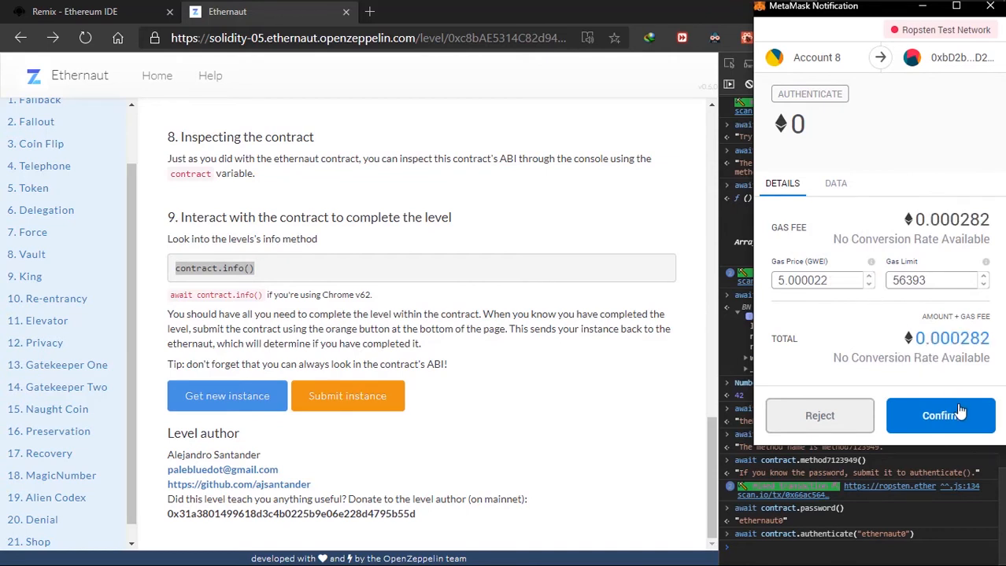
{"action": "left_click", "coordinate": [938, 415]}
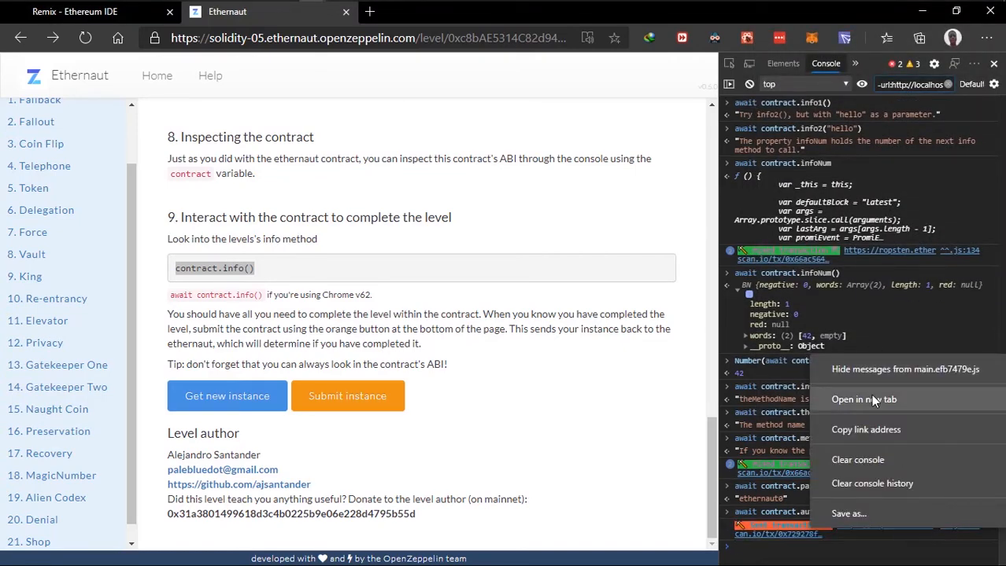
Step: Verify the authenticate transaction shows Success on Ropsten Etherscan, then return to the level page
{"action": "left_click", "coordinate": [865, 400]}
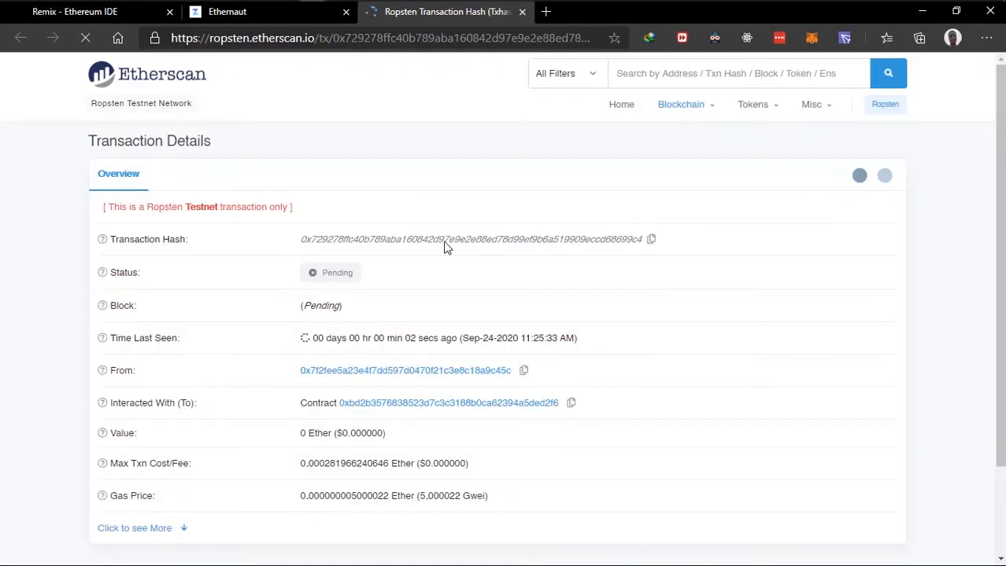
{"action": "scroll", "scroll_direction": "down", "scroll_amount": 3}
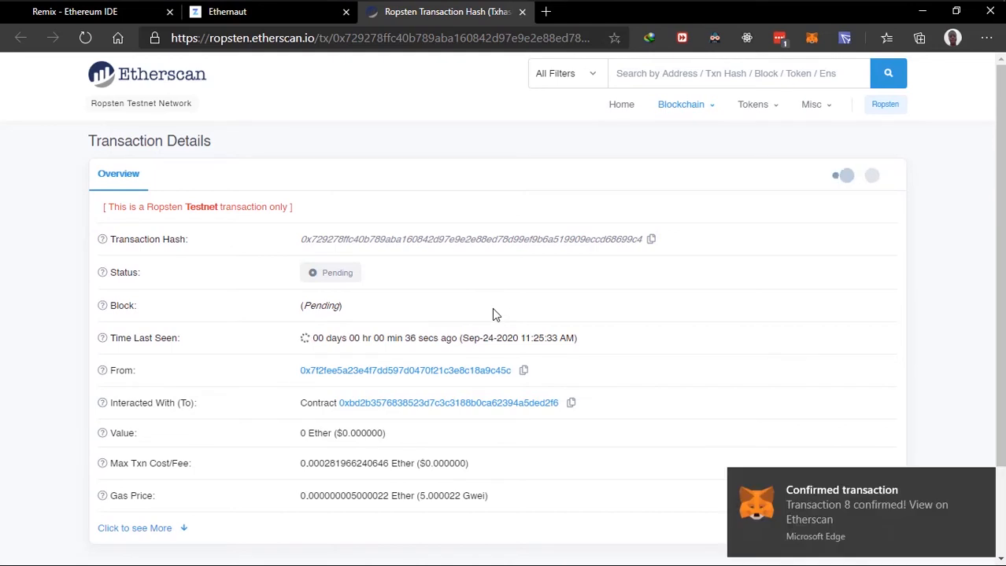
{"action": "mouse_move", "coordinate": [815, 516]}
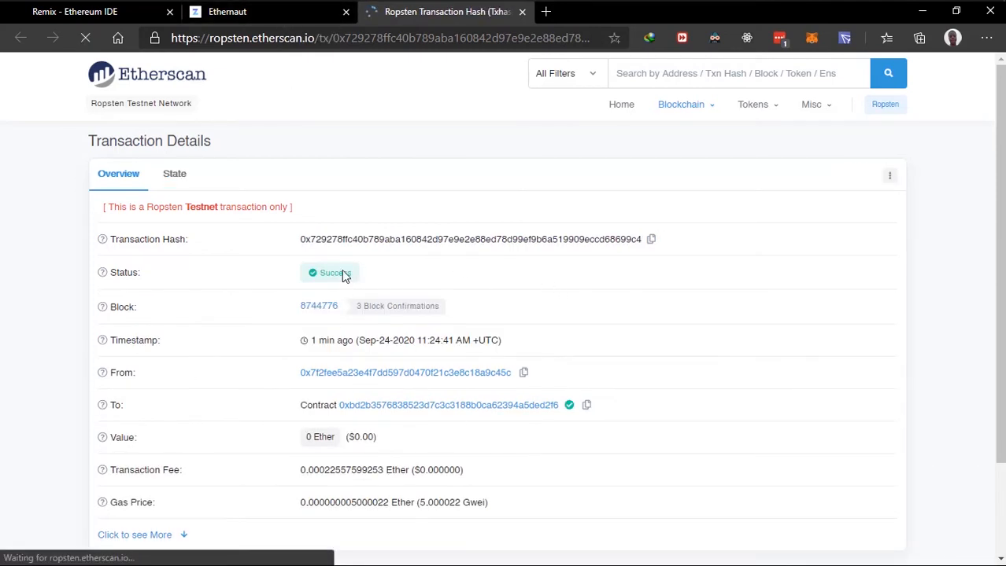
{"action": "left_click", "coordinate": [226, 11]}
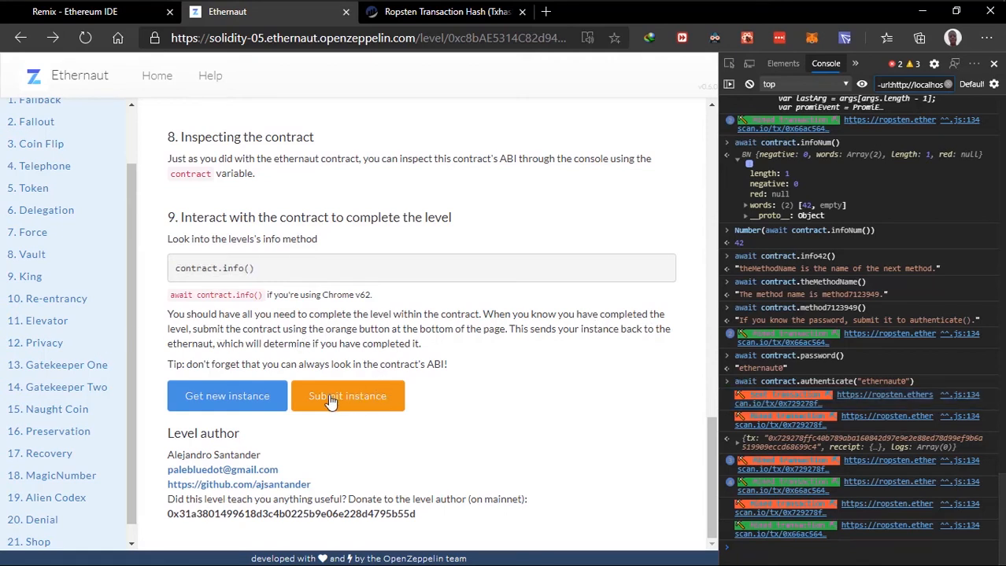
{"action": "mouse_move", "coordinate": [550, 362]}
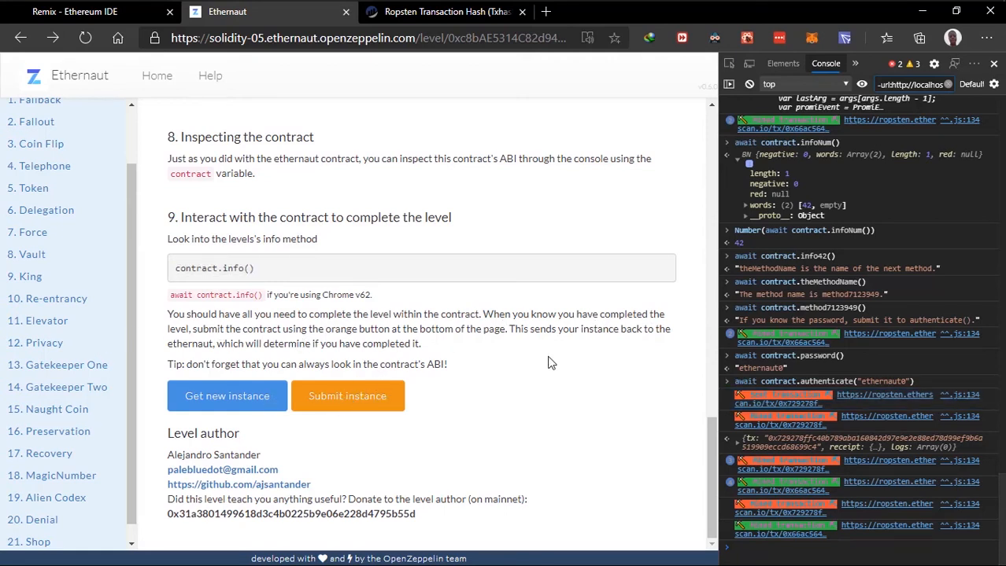
{"action": "mouse_move", "coordinate": [400, 355]}
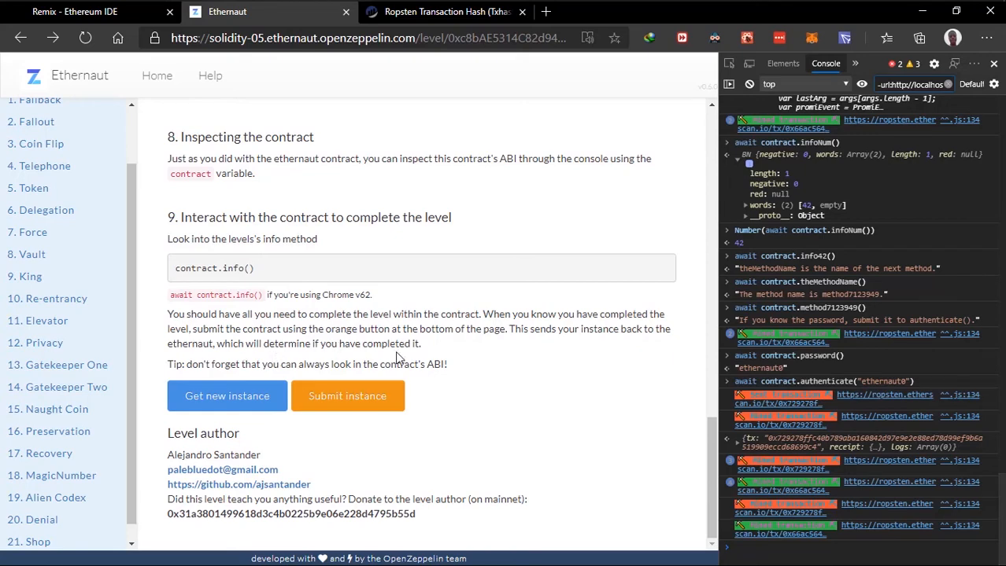
{"action": "mouse_move", "coordinate": [312, 409]}
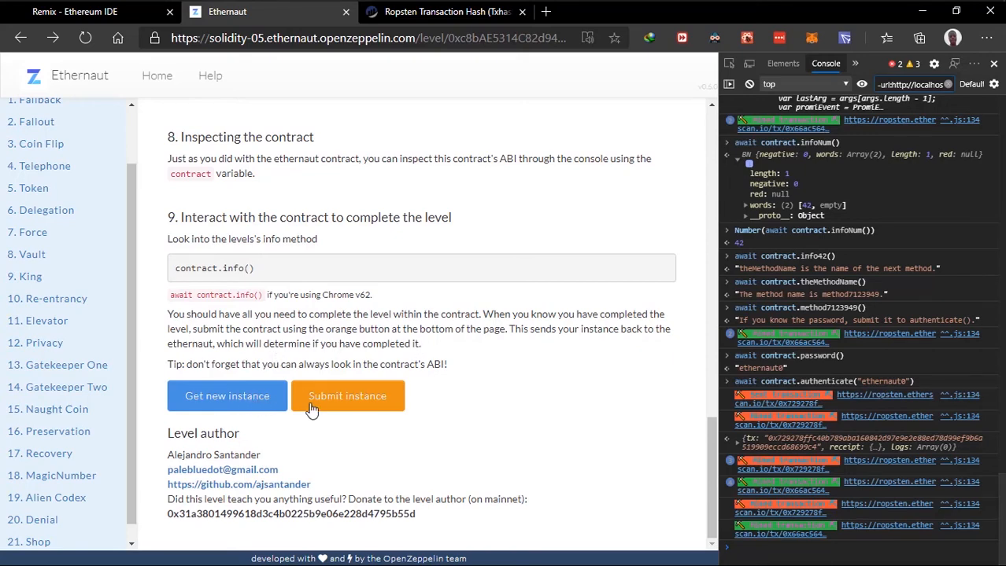
Step: Submit the level instance with a raised gas price and confirm it in MetaMask
{"action": "left_click", "coordinate": [348, 397]}
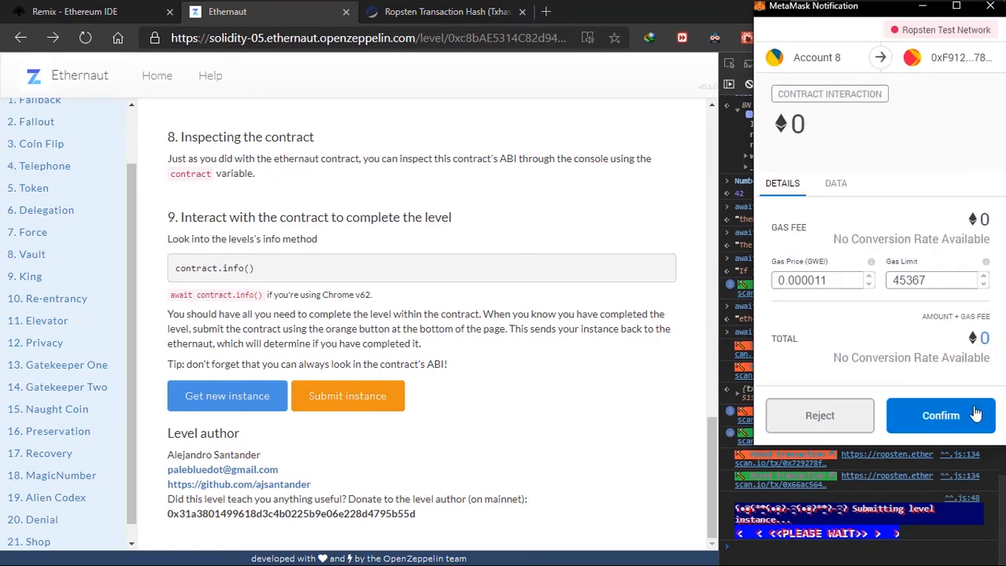
{"action": "left_click", "coordinate": [868, 276]}
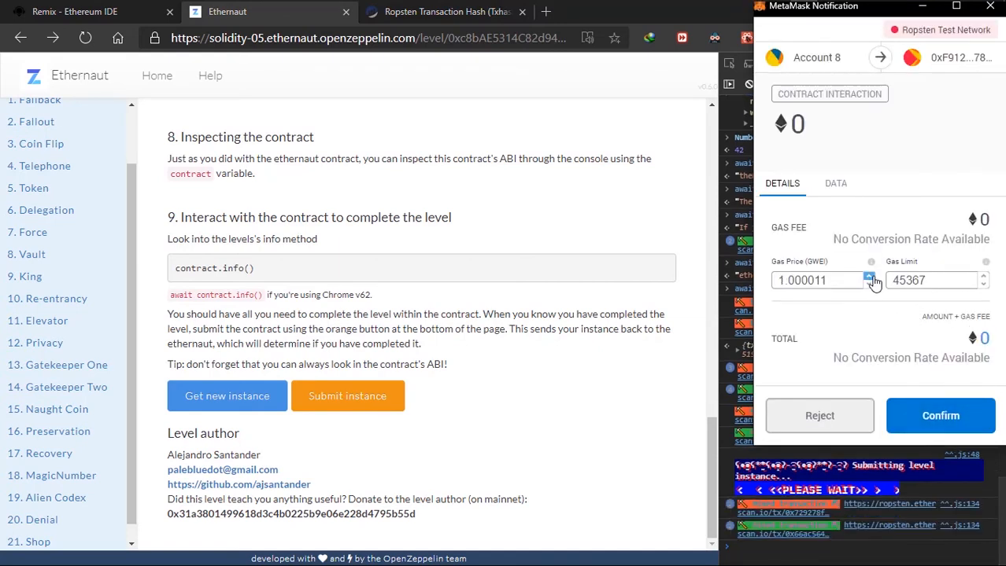
{"action": "left_click", "coordinate": [869, 277]}
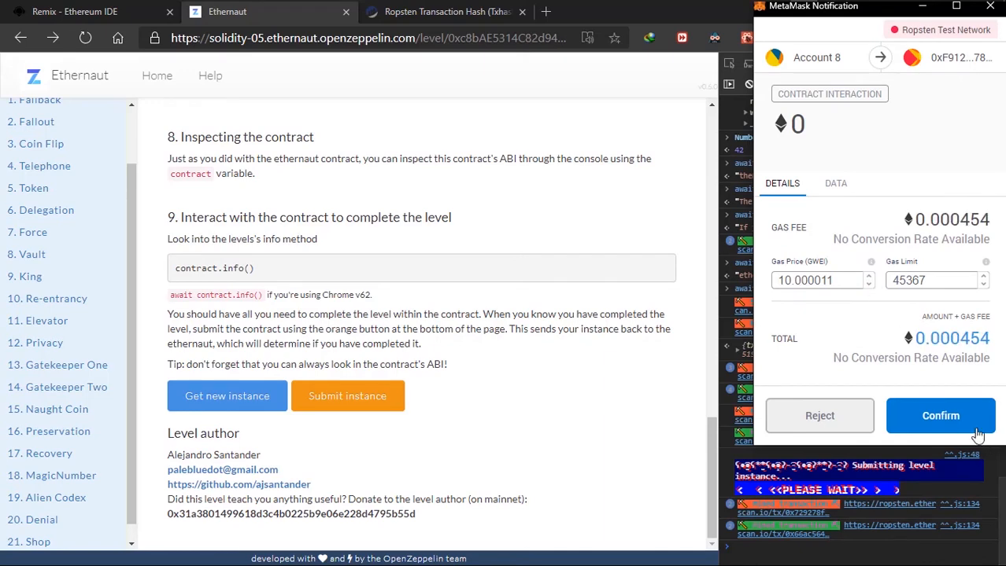
{"action": "left_click", "coordinate": [941, 415]}
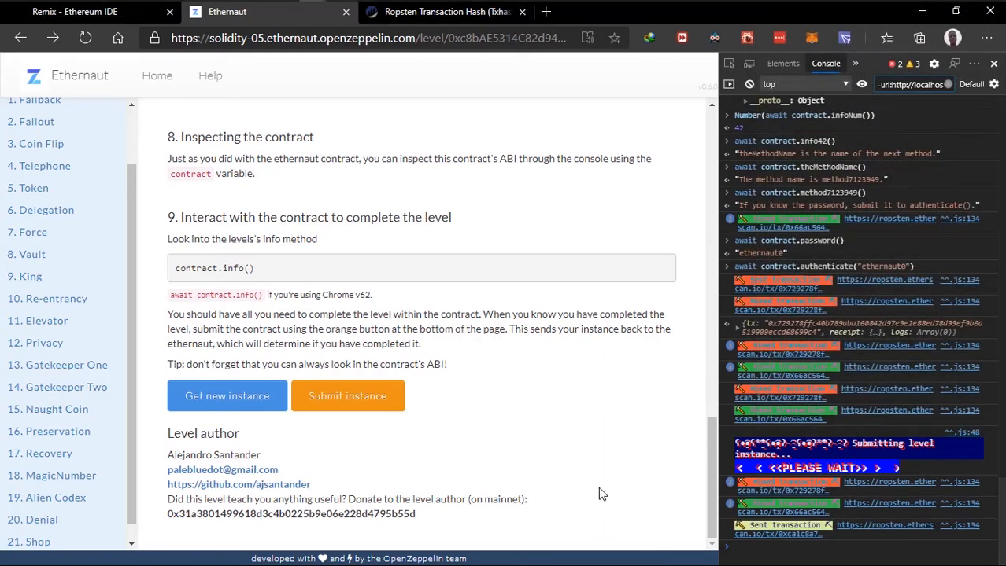
{"action": "mouse_move", "coordinate": [628, 446]}
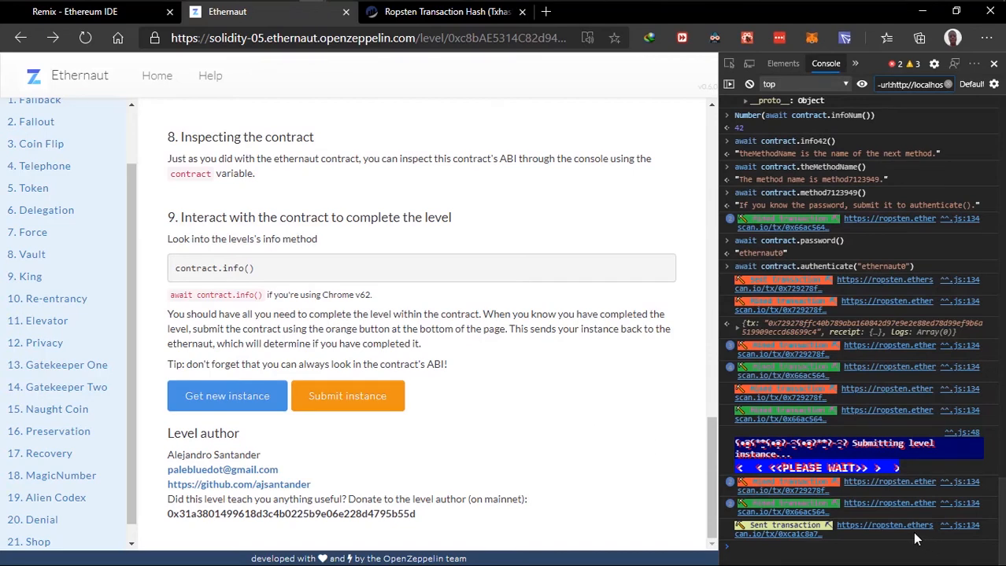
Step: Check the submission transaction link while the congratulations message appears
{"action": "right_click", "coordinate": [903, 526]}
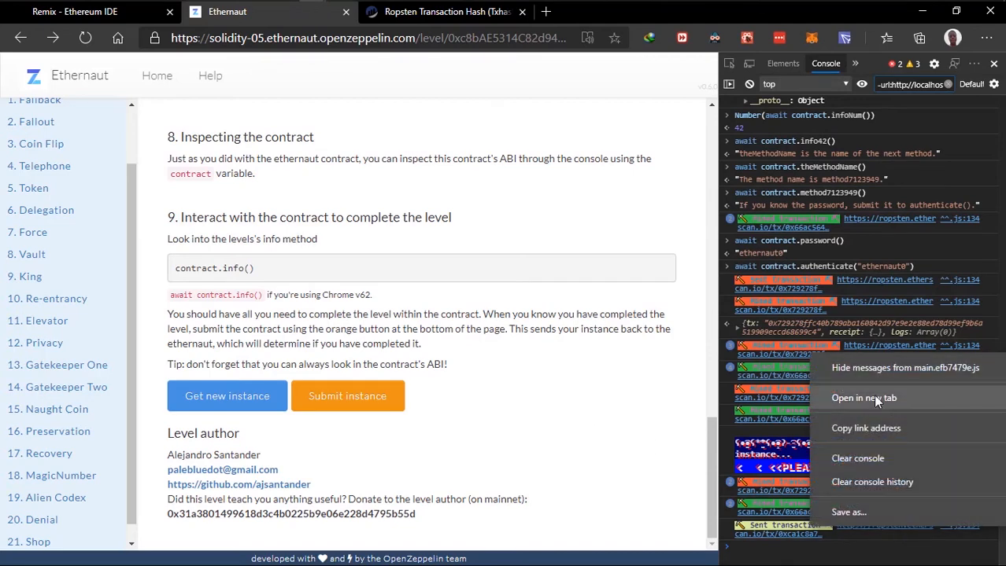
{"action": "left_click", "coordinate": [865, 398]}
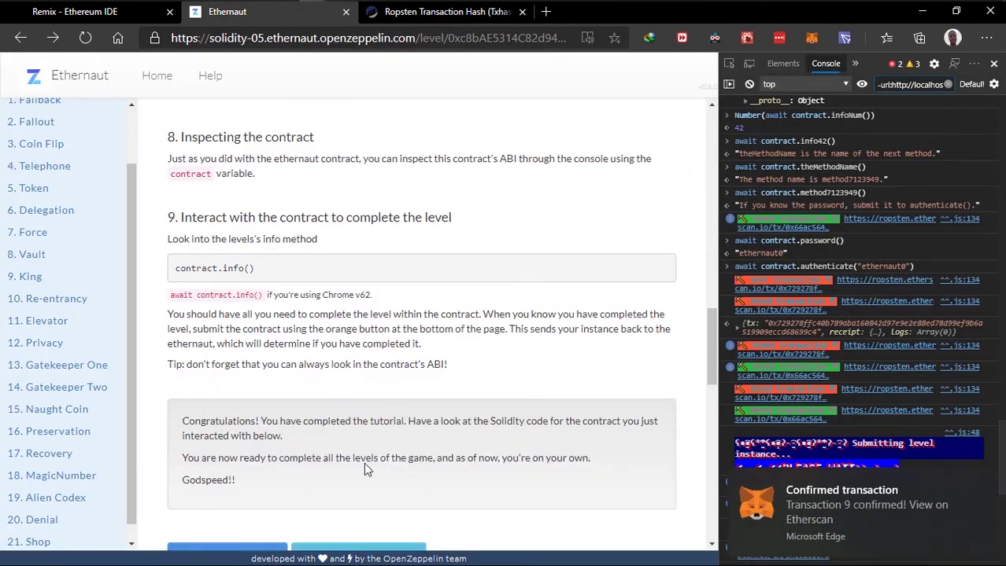
Step: Bring up the level's Solidity source and highlight the password state variable declaration
{"action": "scroll", "scroll_direction": "down", "scroll_amount": 3}
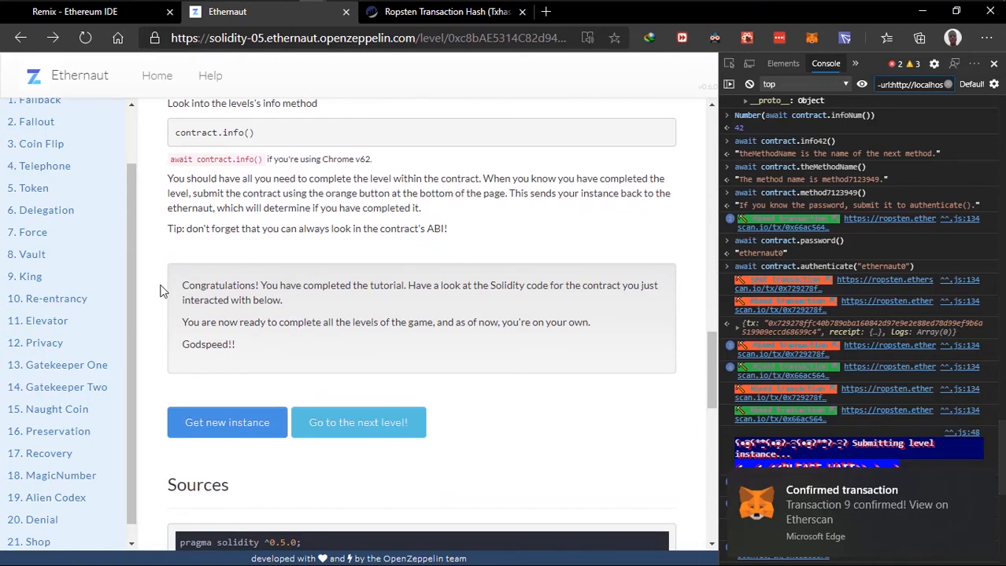
{"action": "left_click_drag", "start_coordinate": [183, 285], "coordinate": [626, 285]}
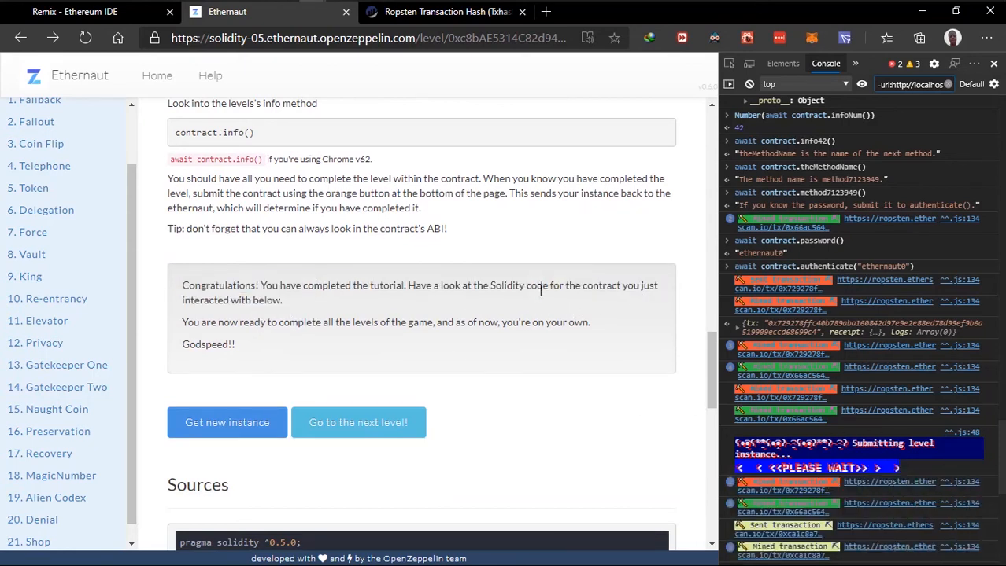
{"action": "scroll", "scroll_direction": "down", "scroll_amount": 3}
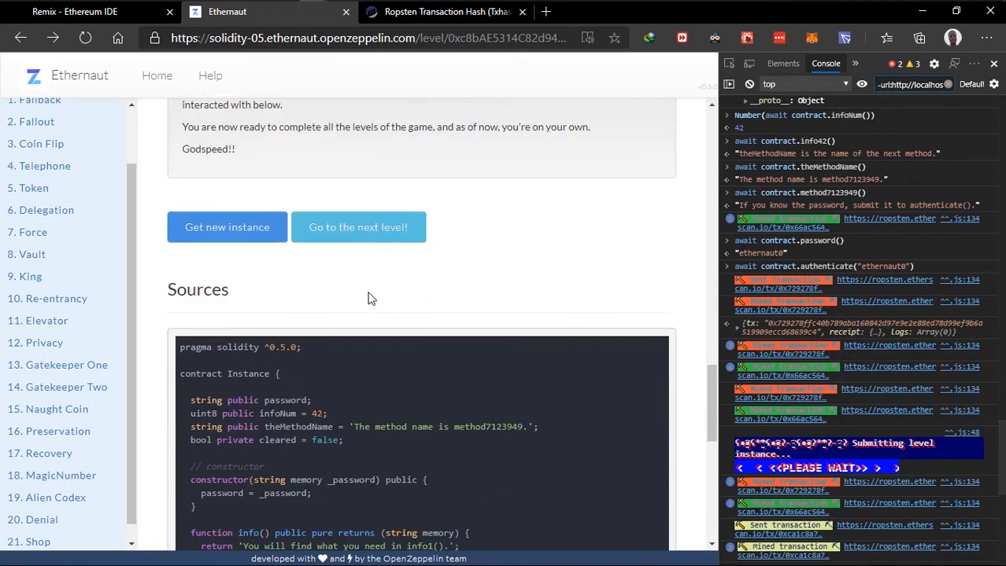
{"action": "scroll", "scroll_direction": "down", "scroll_amount": 3}
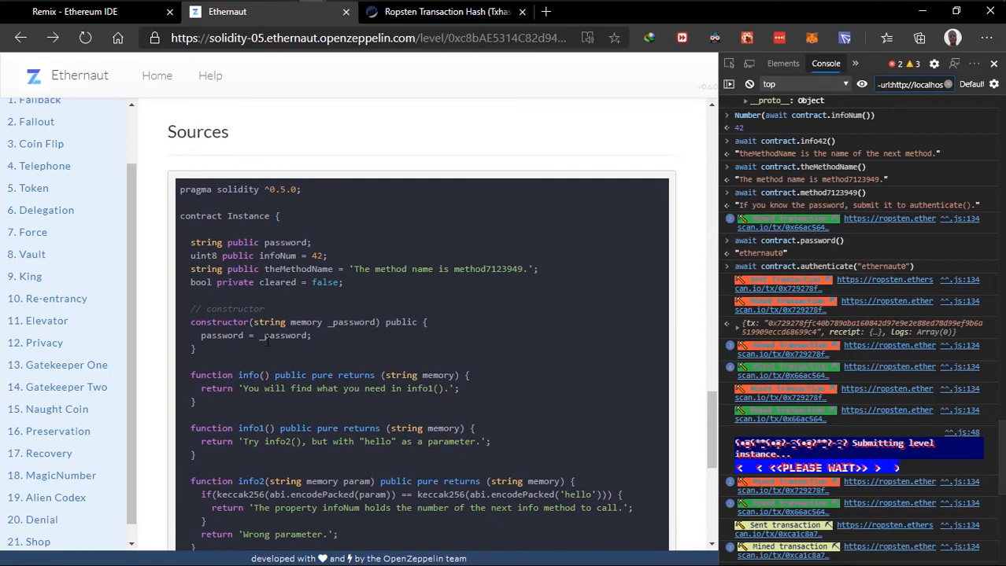
{"action": "left_click_drag", "start_coordinate": [208, 242], "coordinate": [312, 242]}
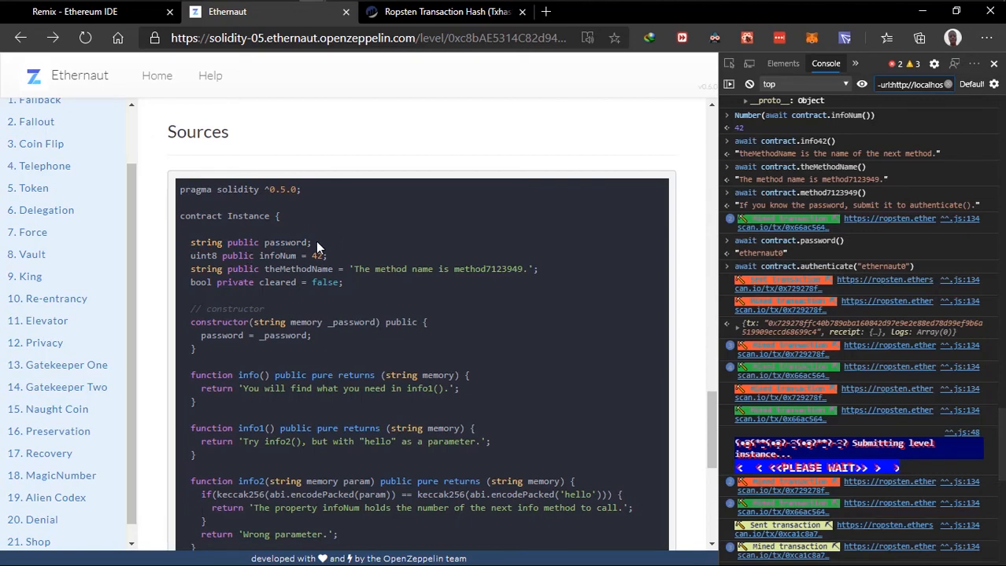
{"action": "double_click", "coordinate": [286, 242]}
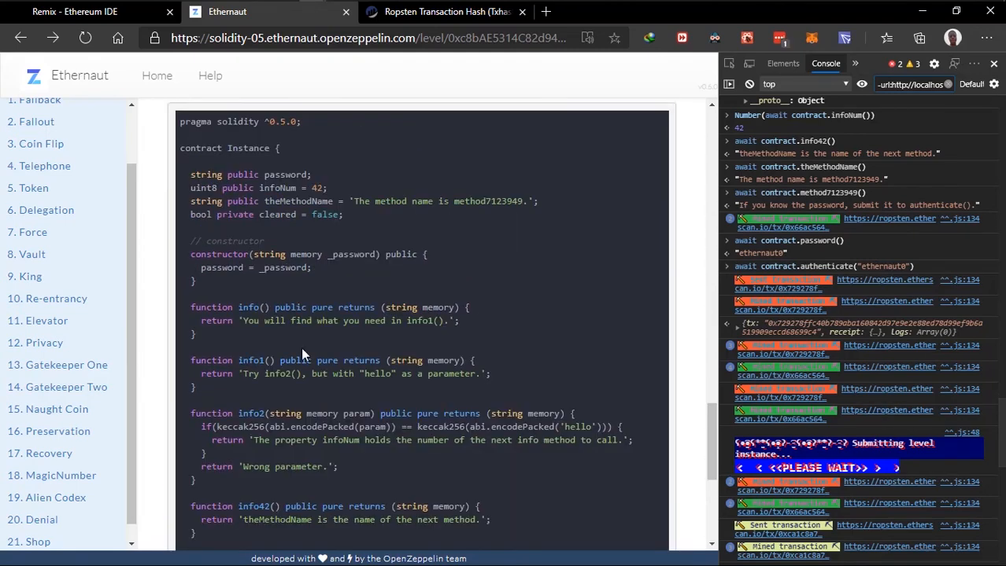
{"action": "mouse_move", "coordinate": [302, 330]}
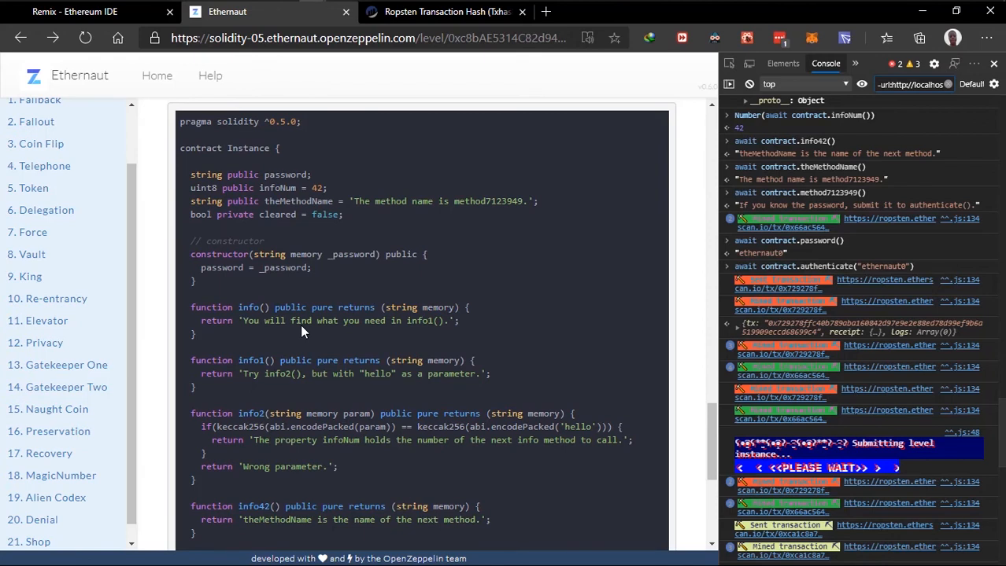
{"action": "mouse_move", "coordinate": [311, 227]}
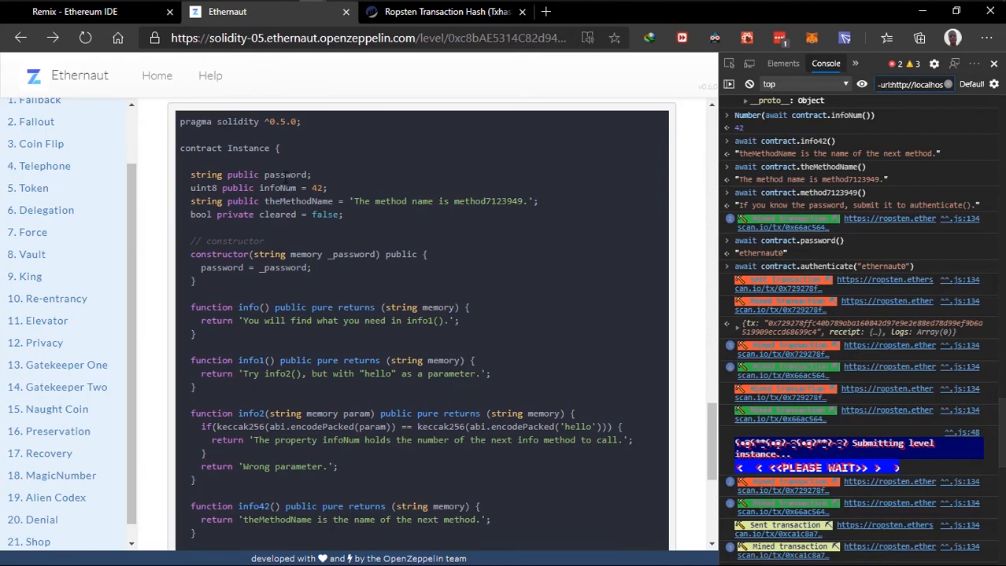
Step: Highlight the 'public' keyword showing the password variable is publicly readable
{"action": "double_click", "coordinate": [242, 173]}
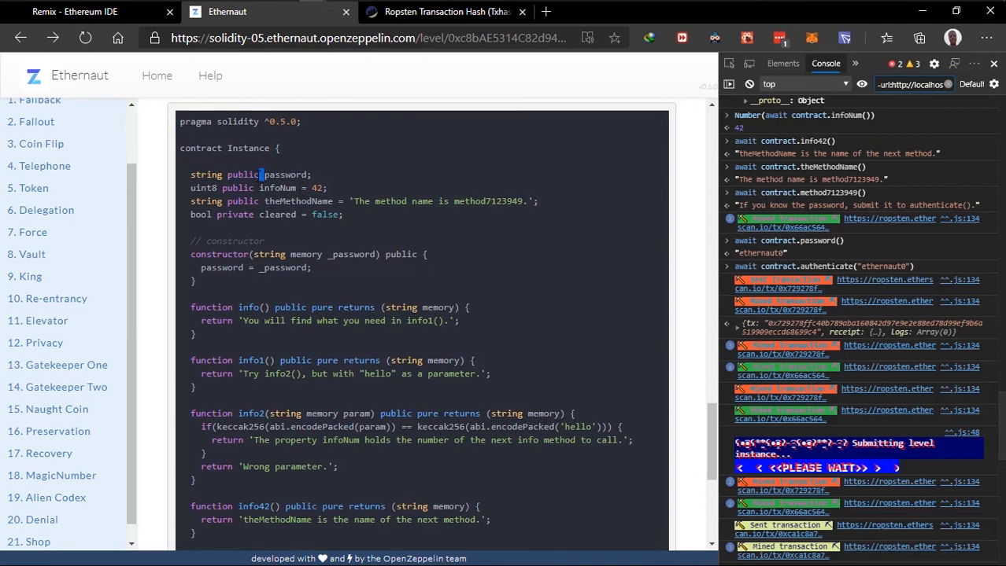
{"action": "double_click", "coordinate": [243, 173]}
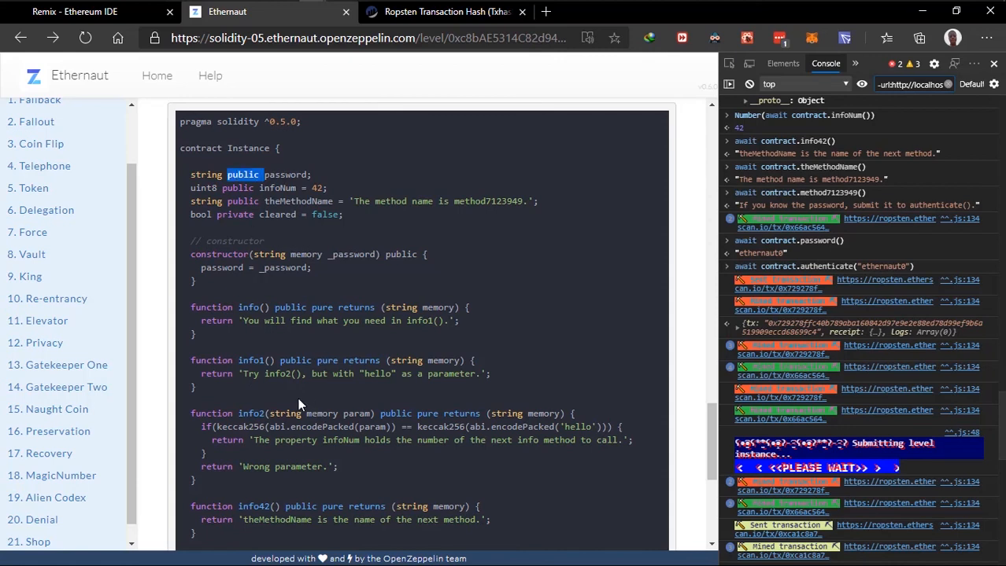
{"action": "mouse_move", "coordinate": [323, 268]}
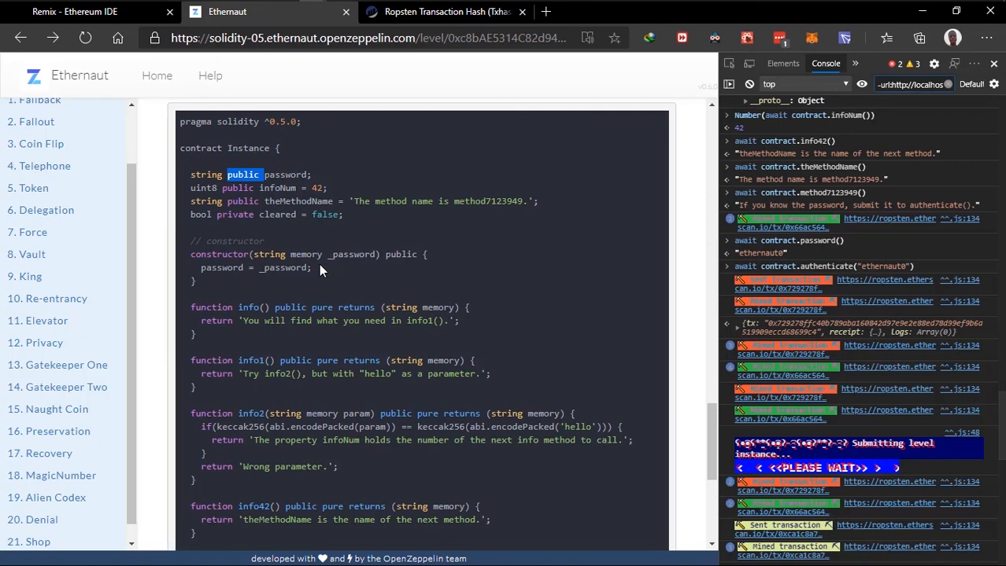
{"action": "mouse_move", "coordinate": [321, 270]}
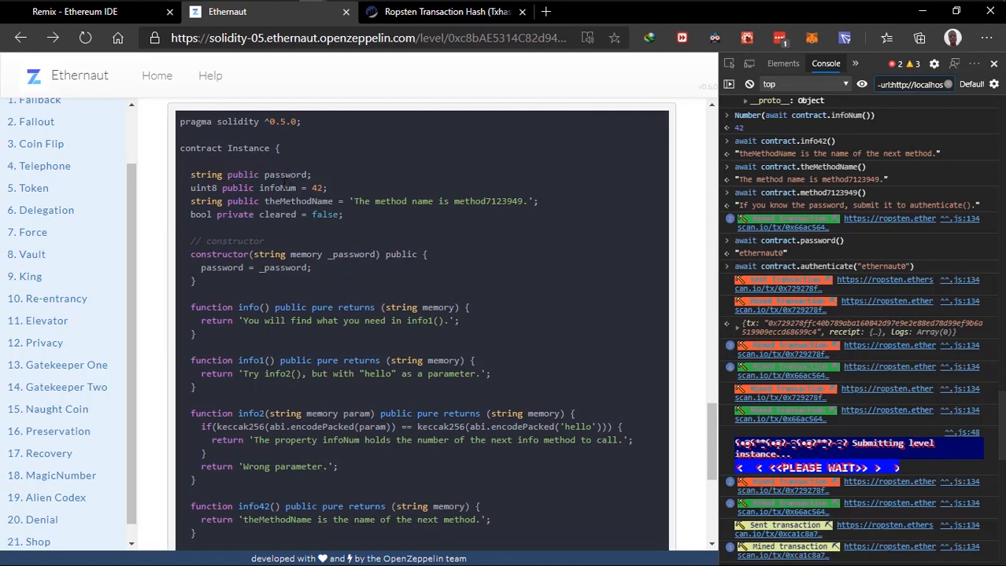
{"action": "scroll", "scroll_direction": "down", "scroll_amount": 3}
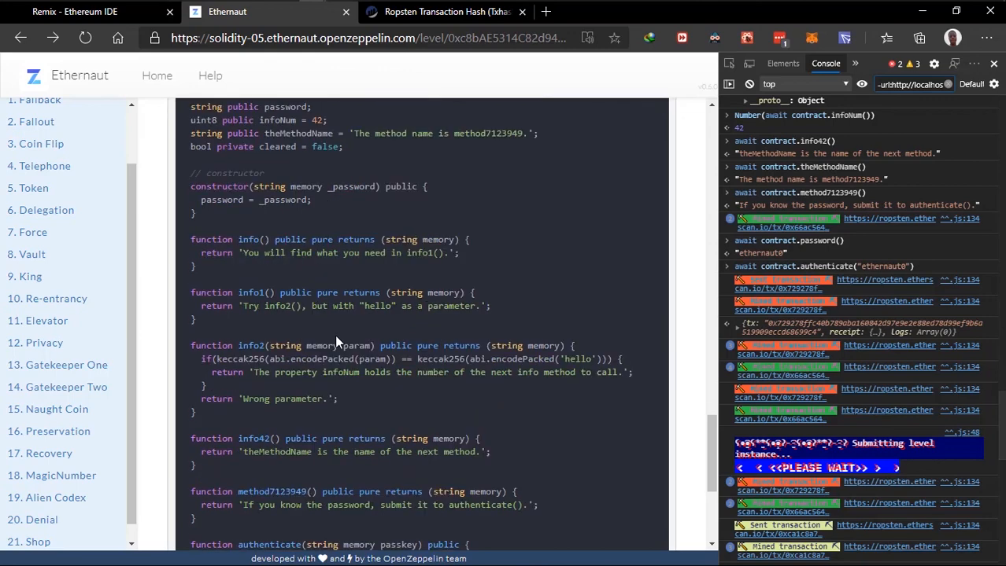
{"action": "mouse_move", "coordinate": [352, 324]}
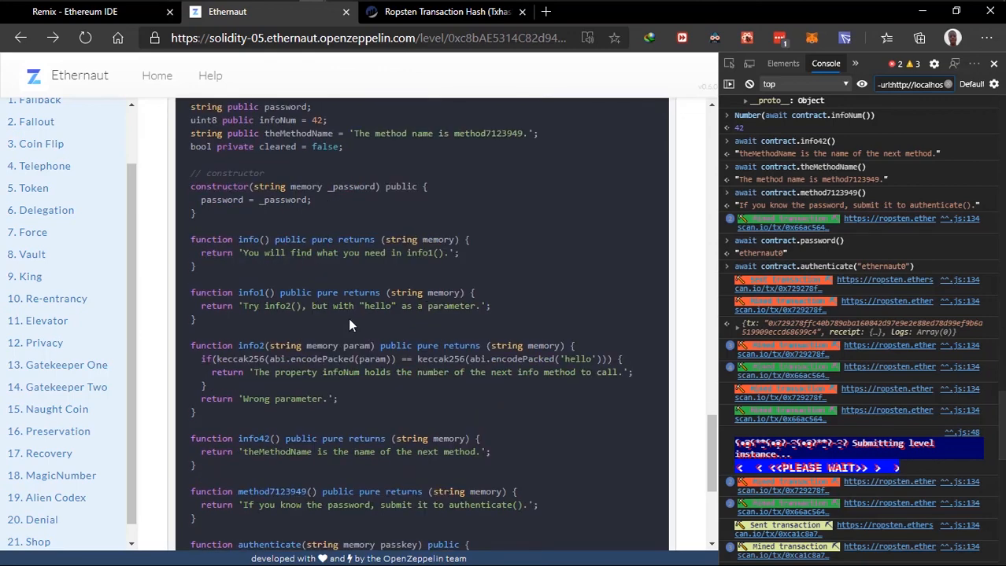
Step: Scroll the page to see Hello Ethernaut checked as completed in the levels list
{"action": "scroll", "scroll_direction": "down", "scroll_amount": 3}
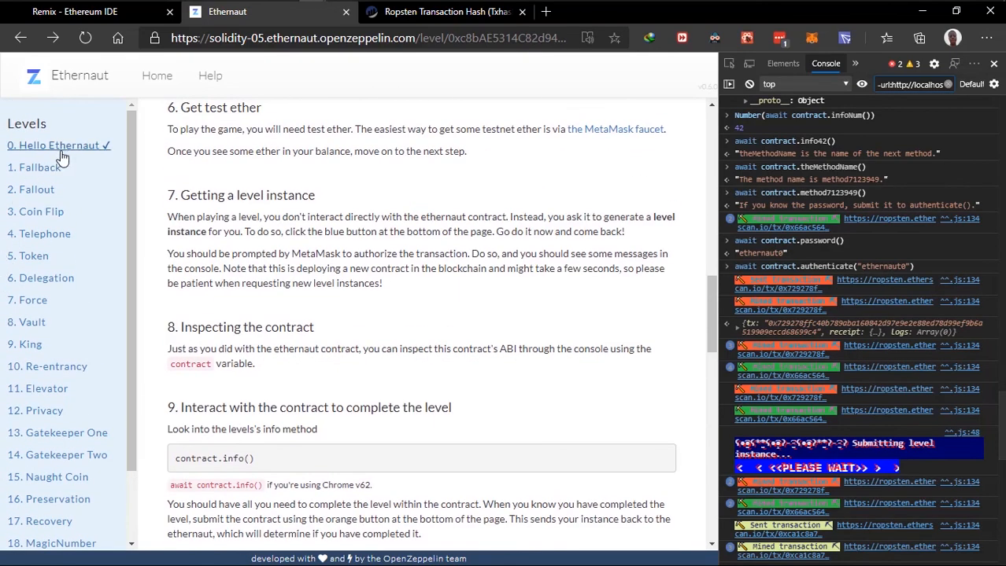
{"action": "mouse_move", "coordinate": [114, 186]}
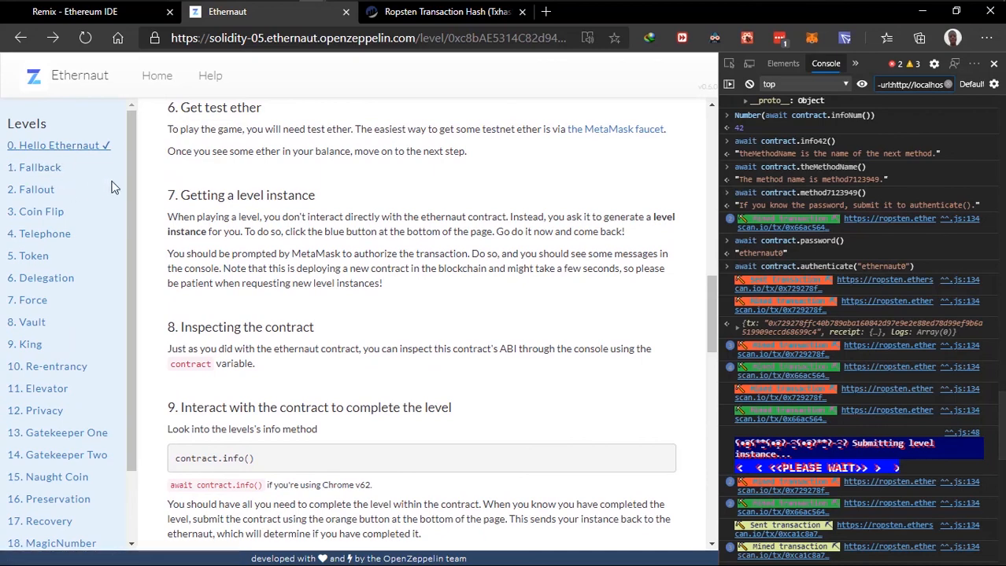
{"action": "scroll", "scroll_direction": "down", "scroll_amount": 3}
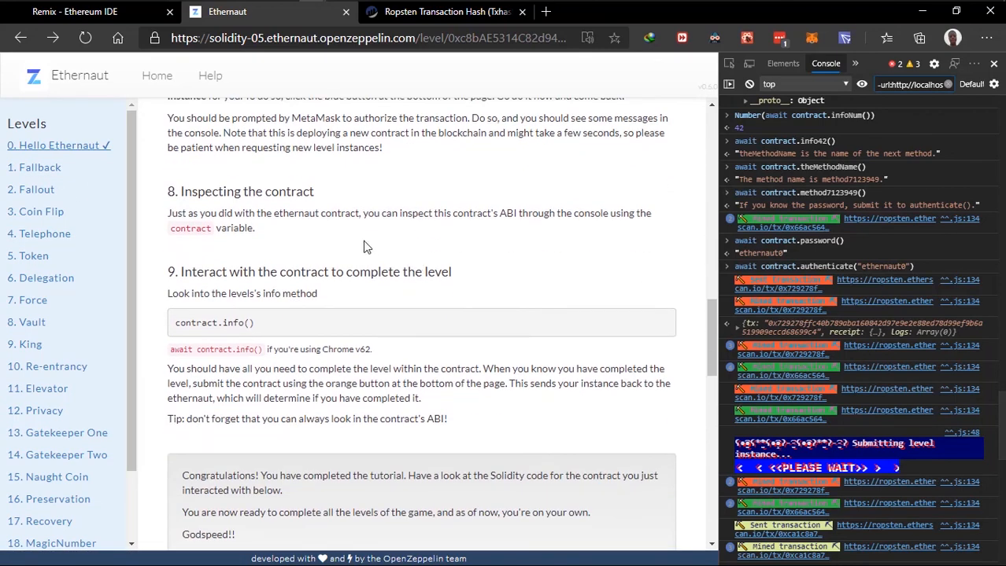